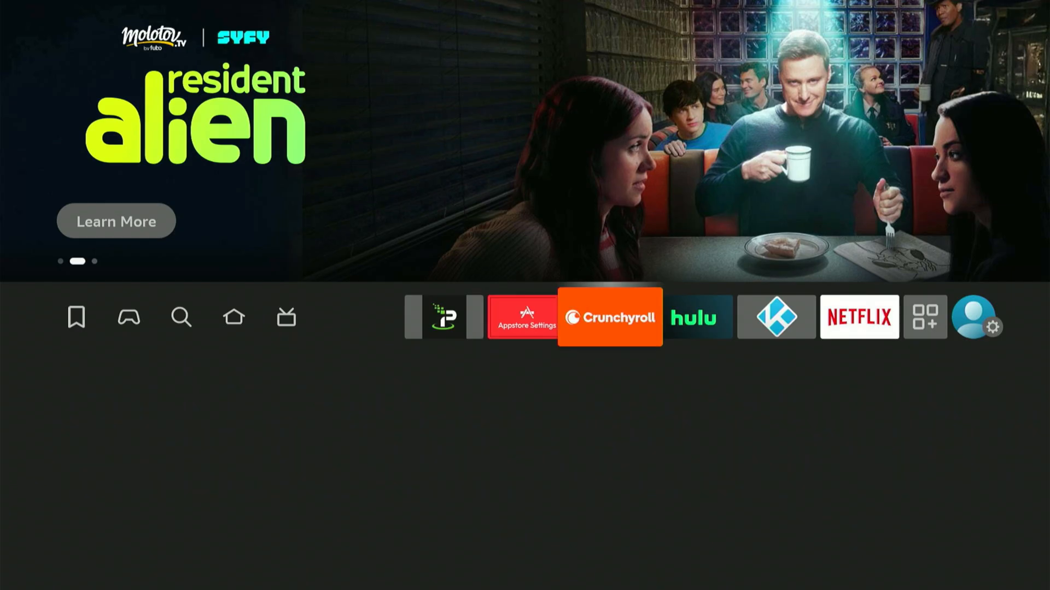
Search for the Downloader app by entering 'Do' in Find
click(860, 317)
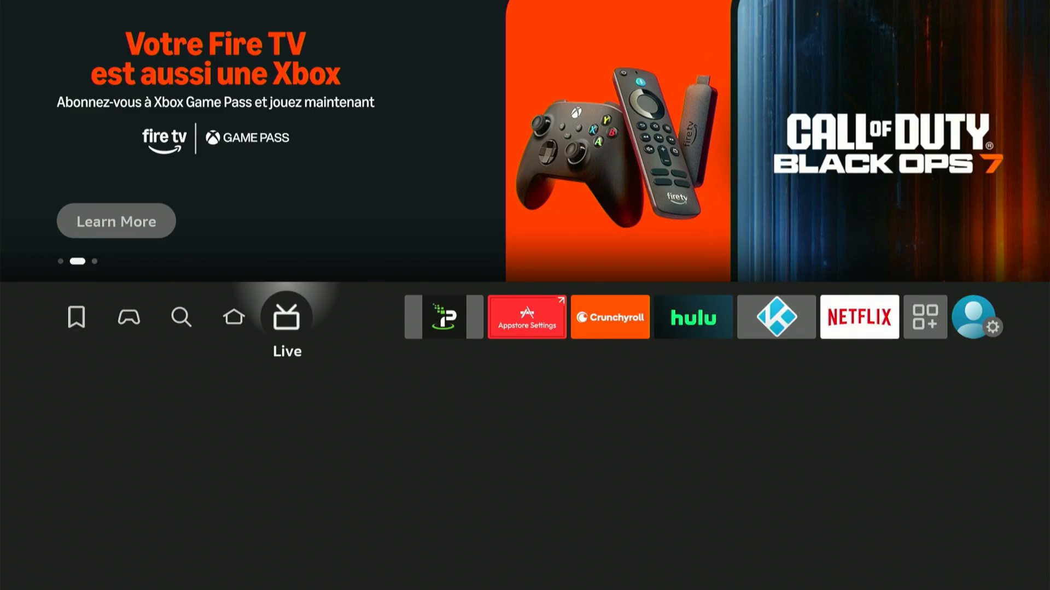
click(180, 317)
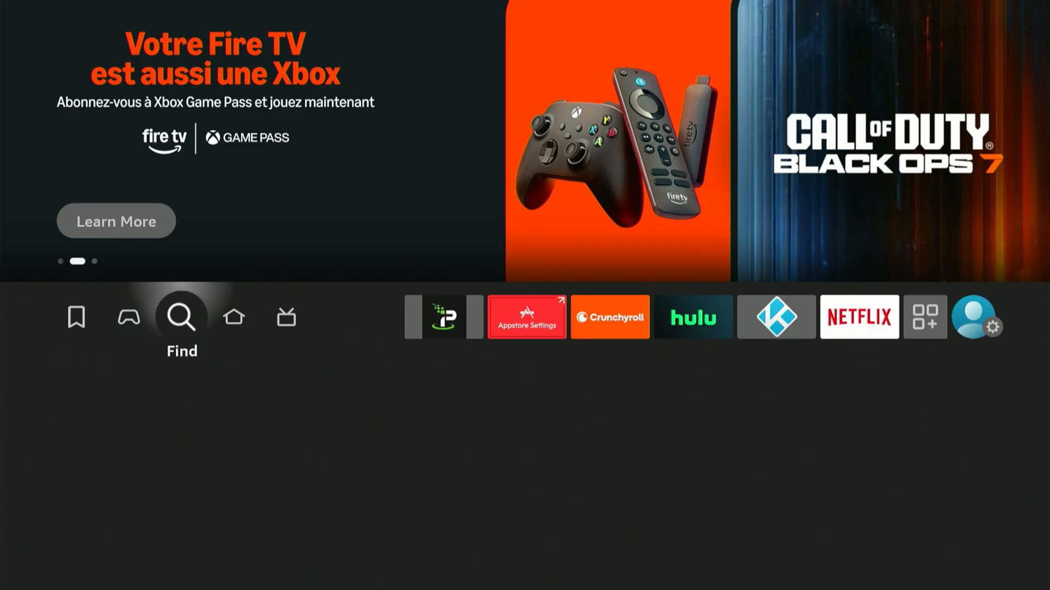
click(180, 317)
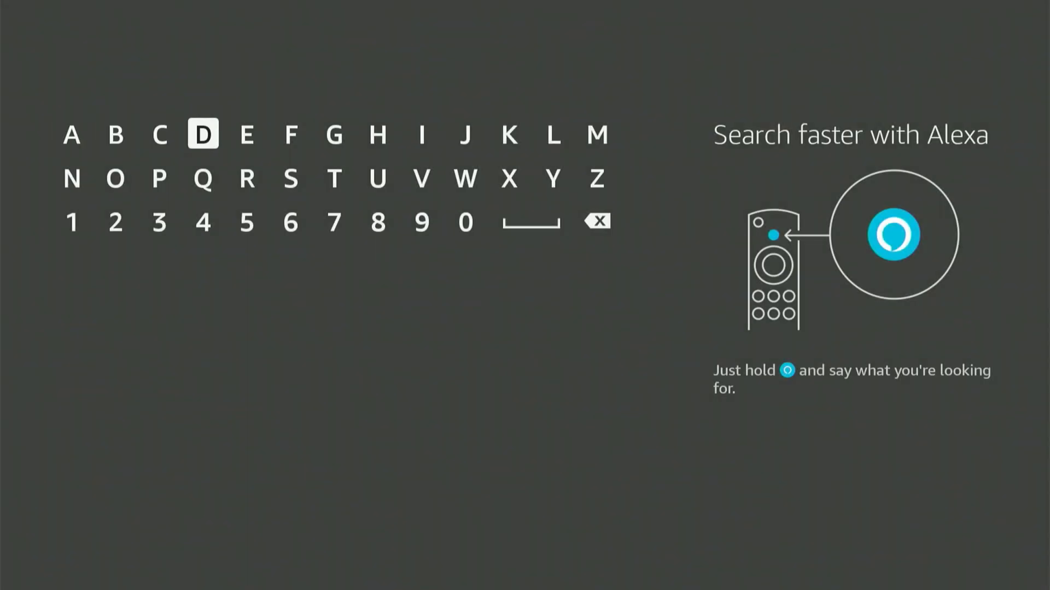
click(114, 178)
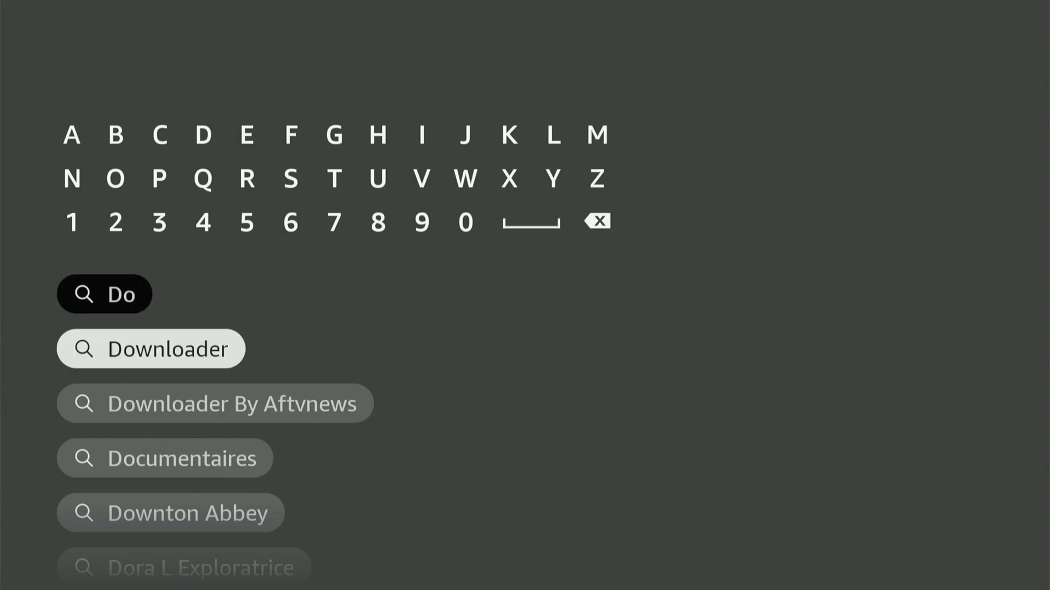
Choose the Downloader suggestion and install it from its app page
click(151, 349)
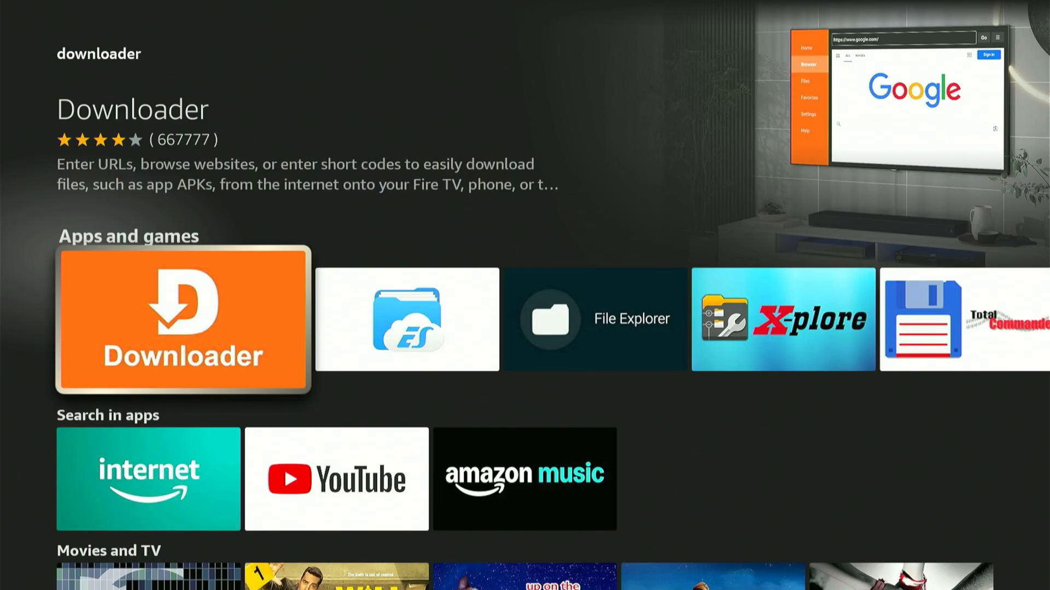
click(183, 322)
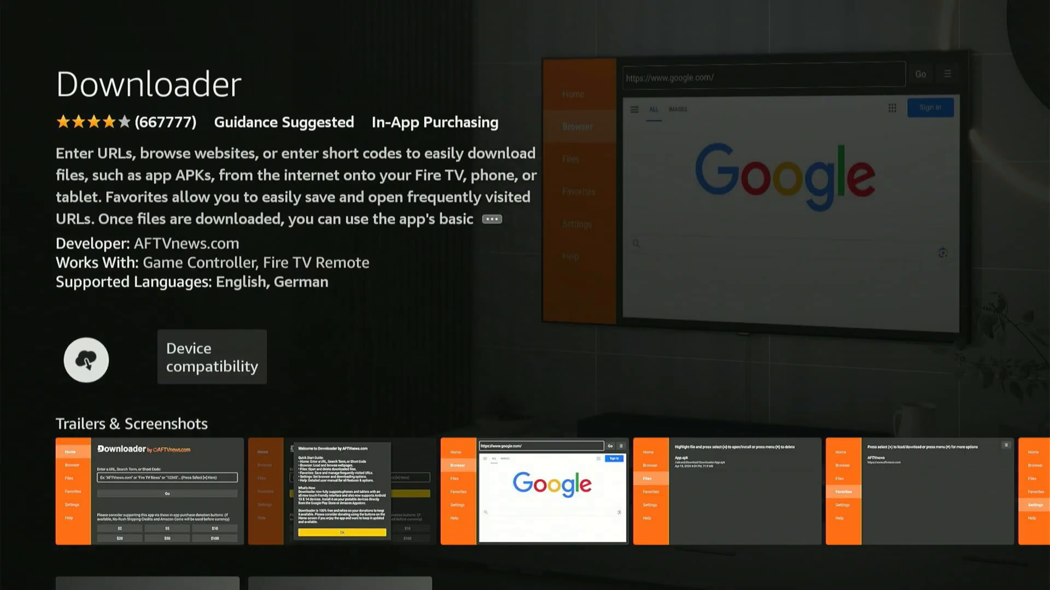
click(85, 360)
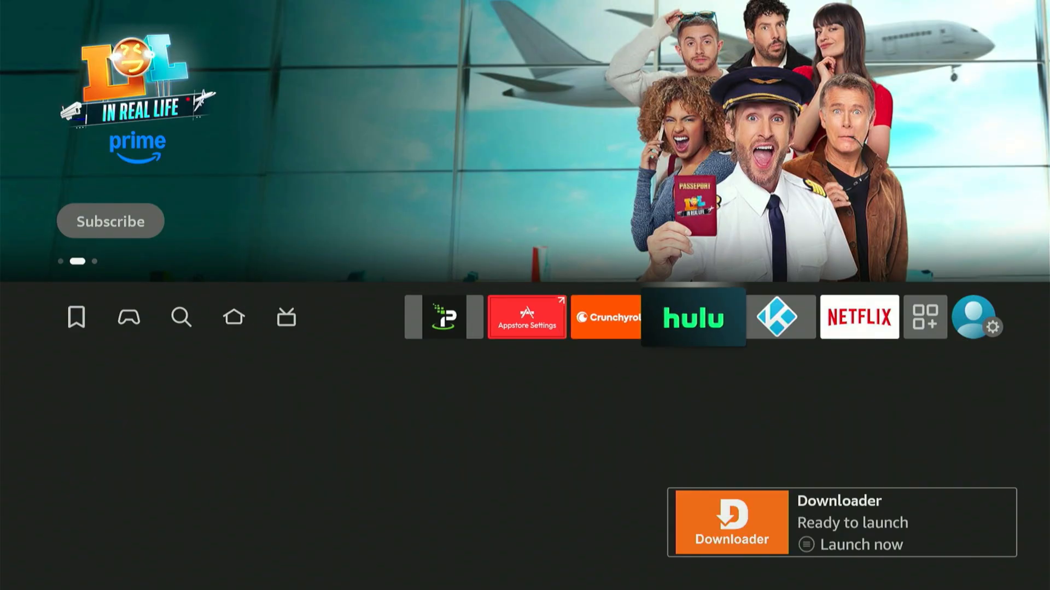
Navigate Settings > My Fire TV > Developer options to reach ADB debugging
click(997, 328)
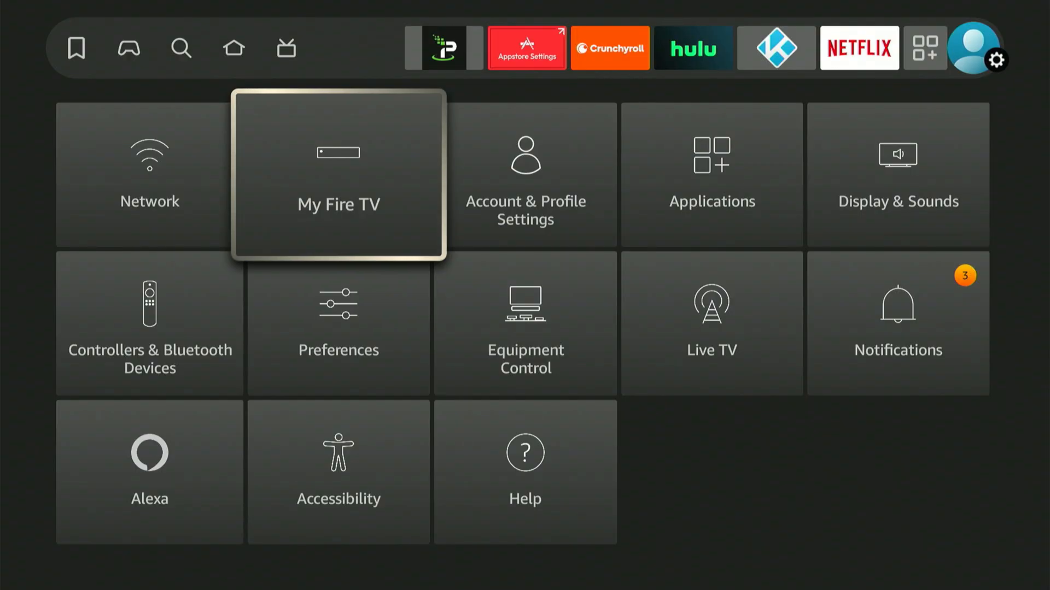
click(338, 175)
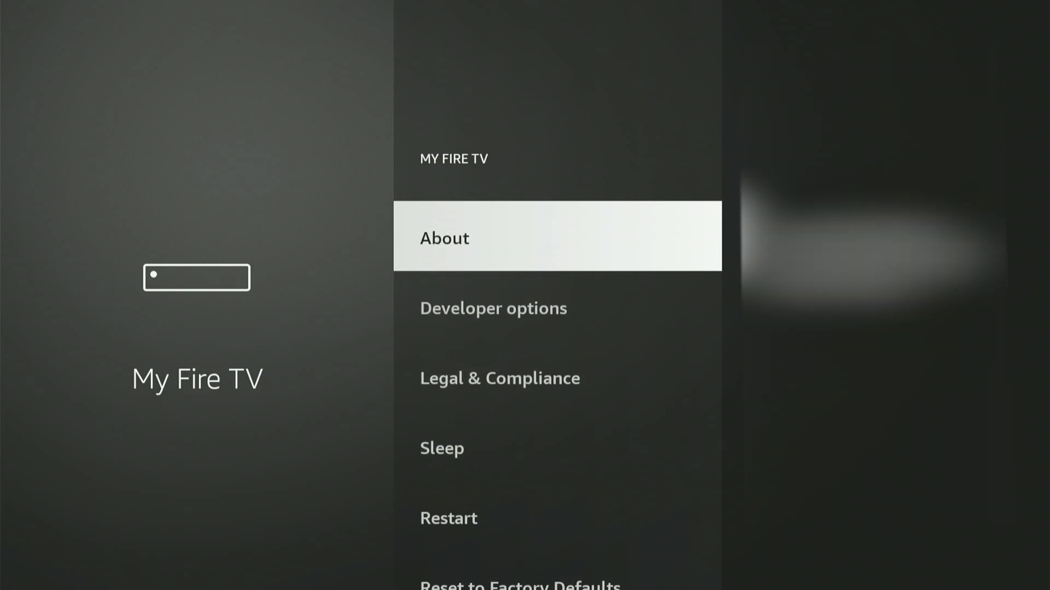
click(443, 238)
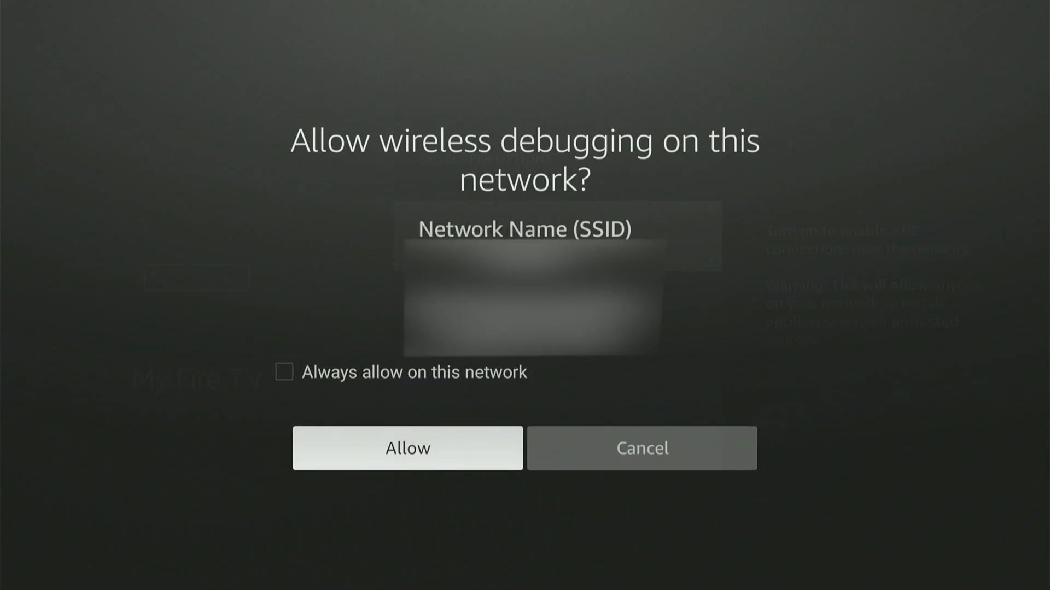
Allow wireless debugging and permit Downloader to install unknown apps
click(407, 448)
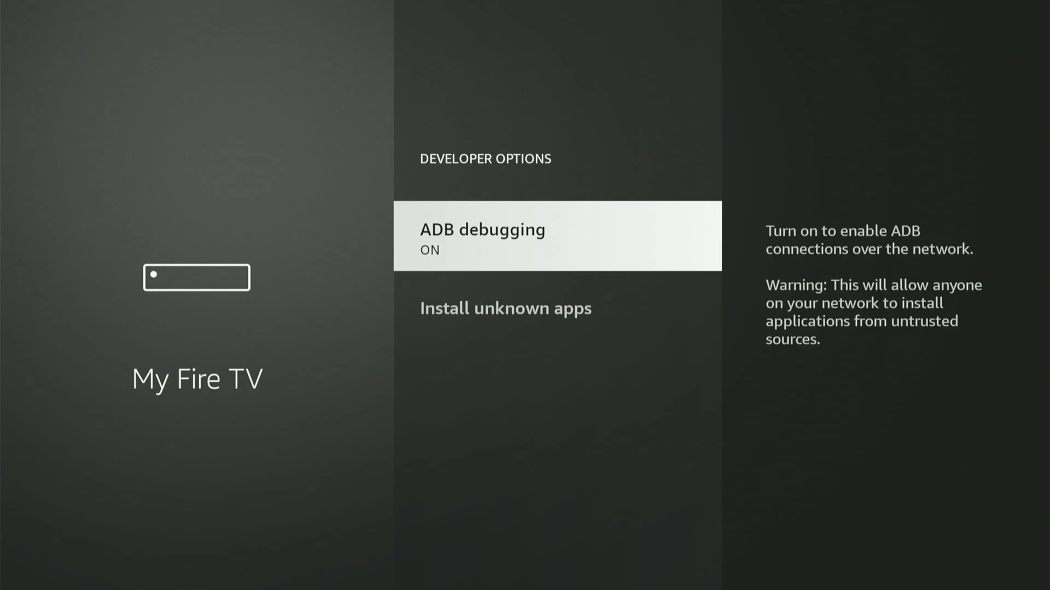
click(505, 309)
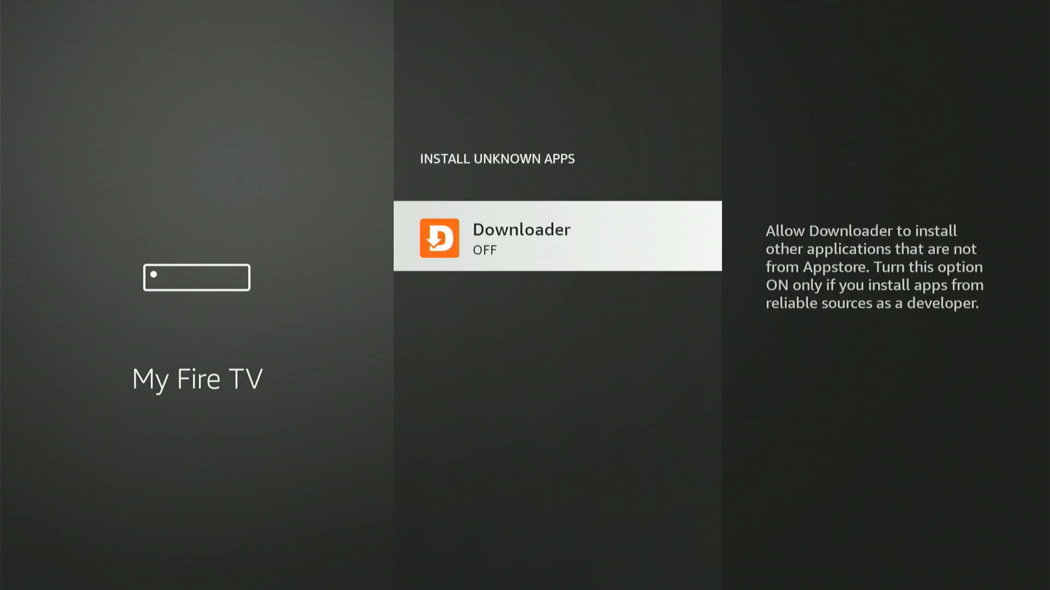
click(556, 236)
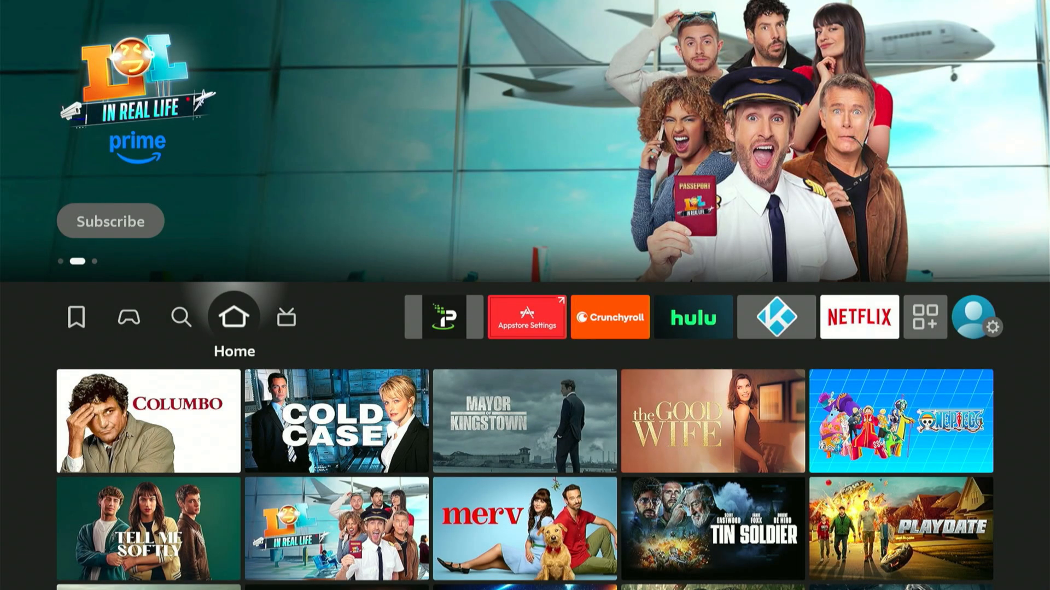
Launch Downloader from the full list of installed apps
click(526, 317)
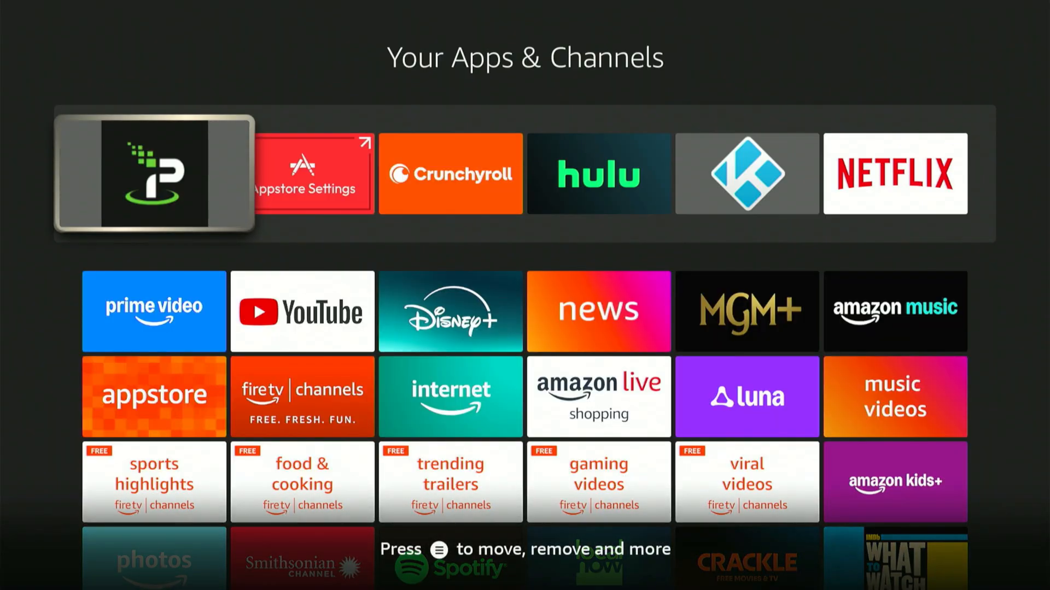
key(Down)
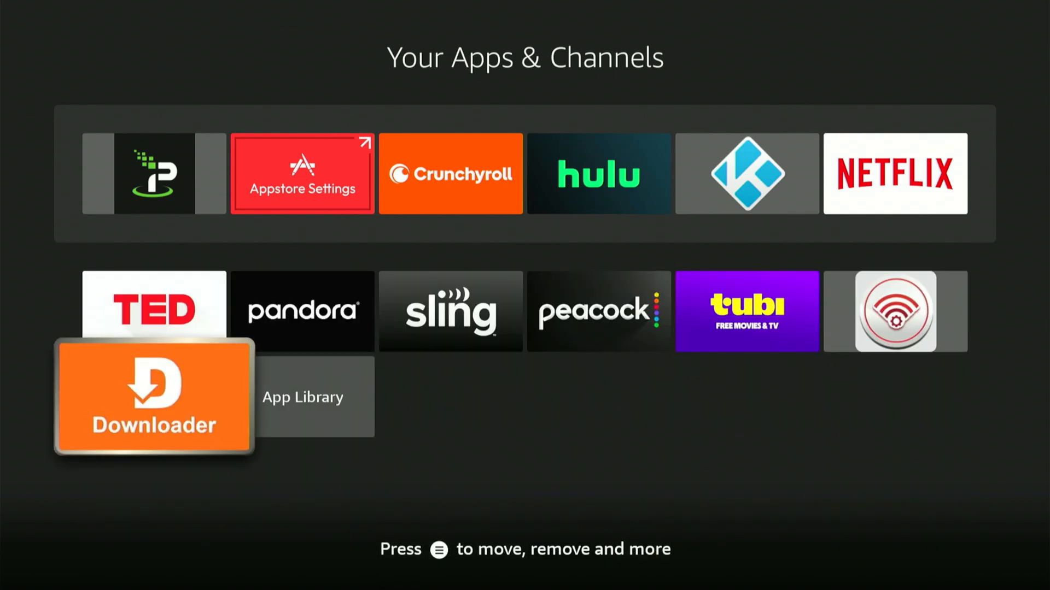
click(154, 395)
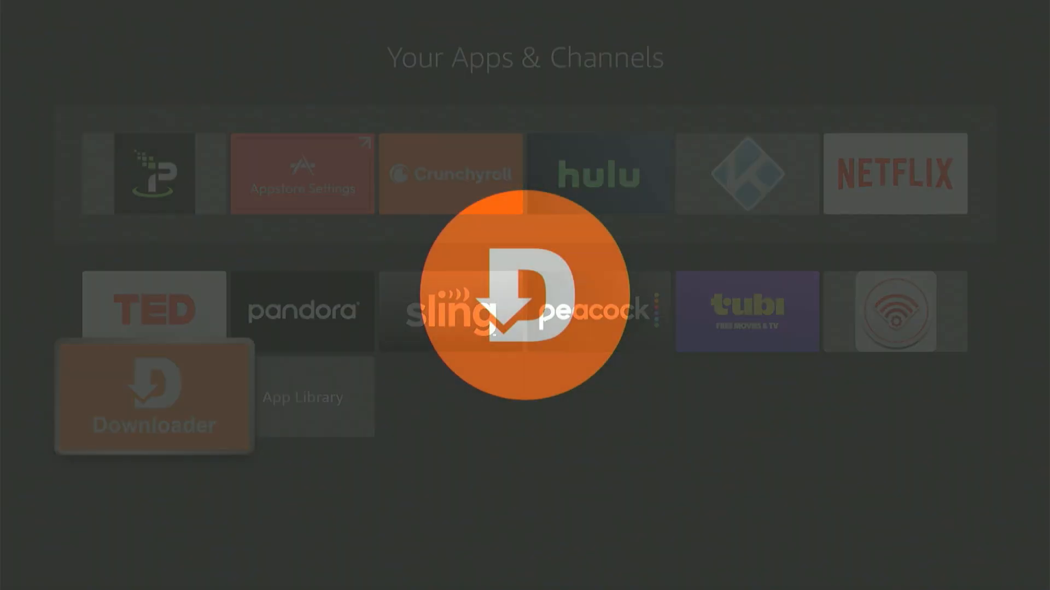
click(154, 395)
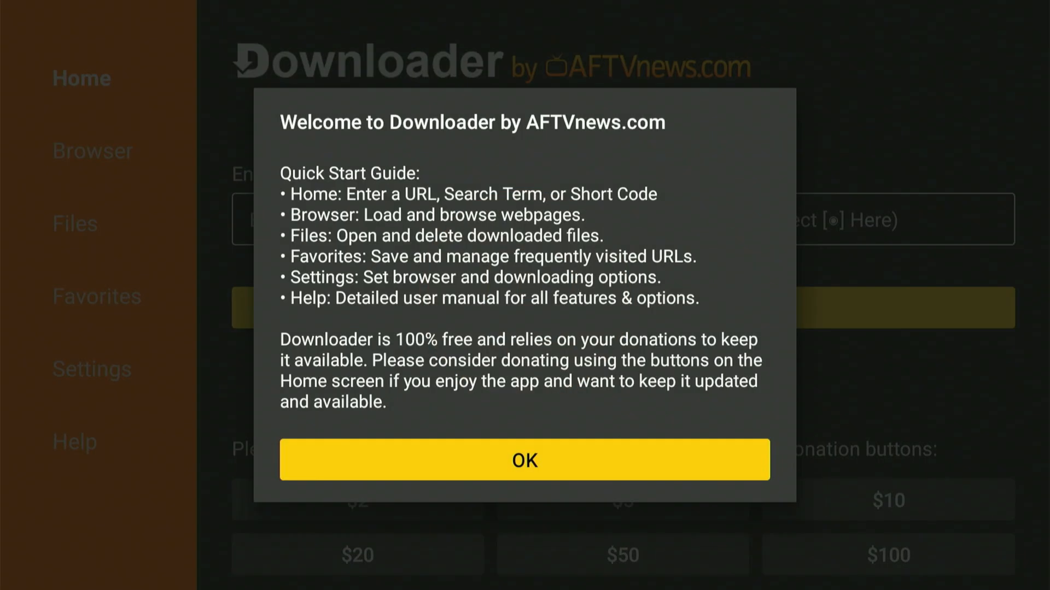
Dismiss the welcome guide and start entering an address in the URL box
click(523, 460)
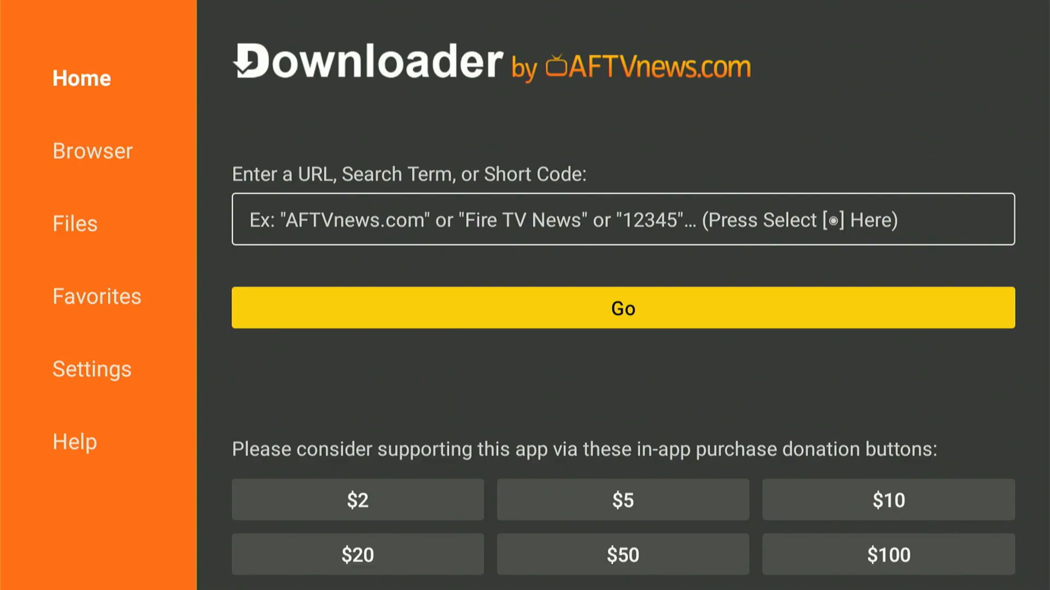
click(621, 220)
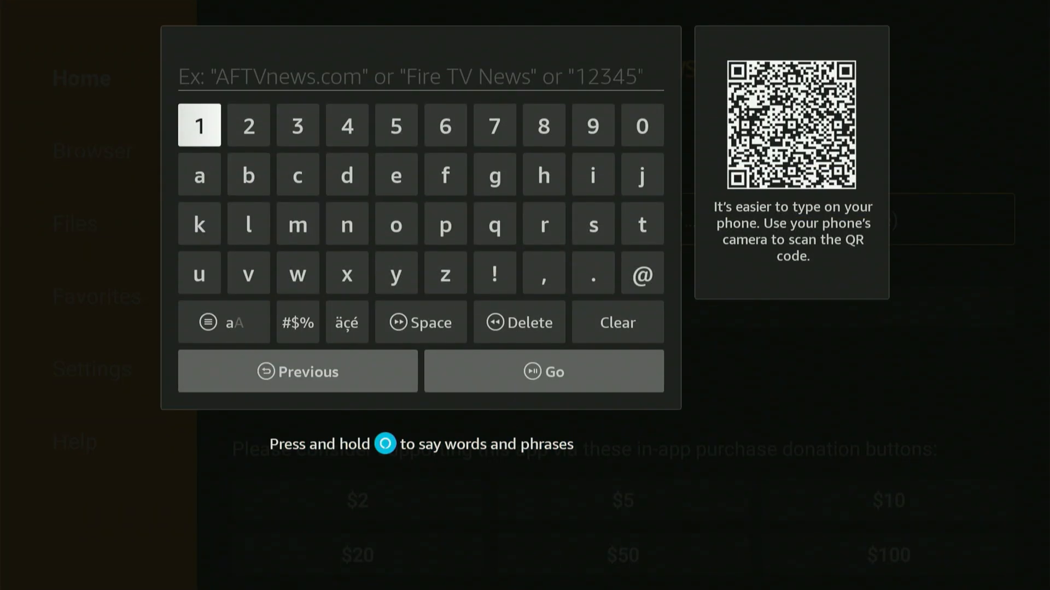
mouse_move(494, 125)
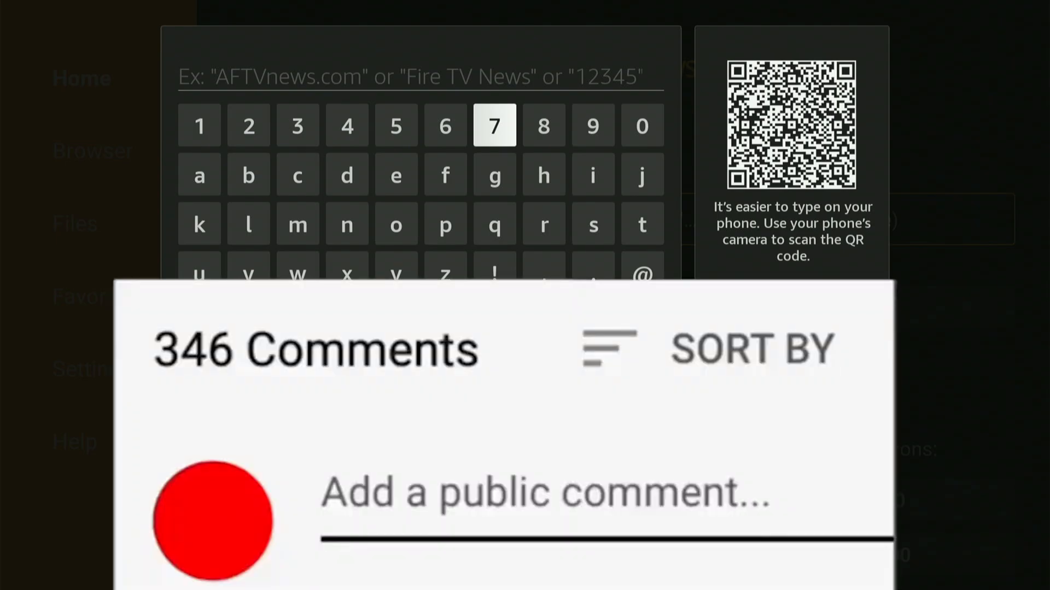
text(Great v)
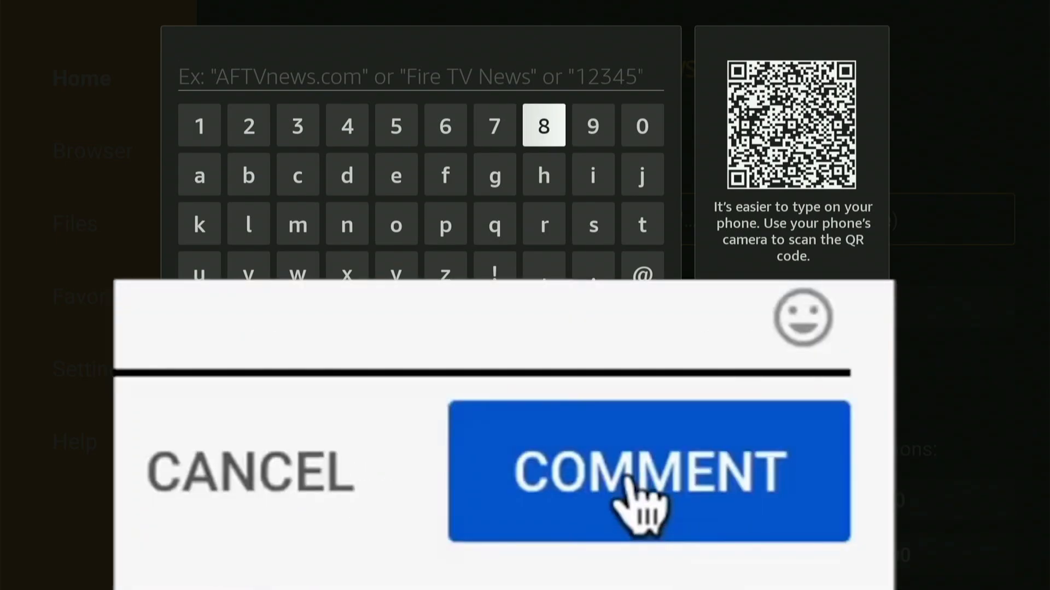
click(543, 125)
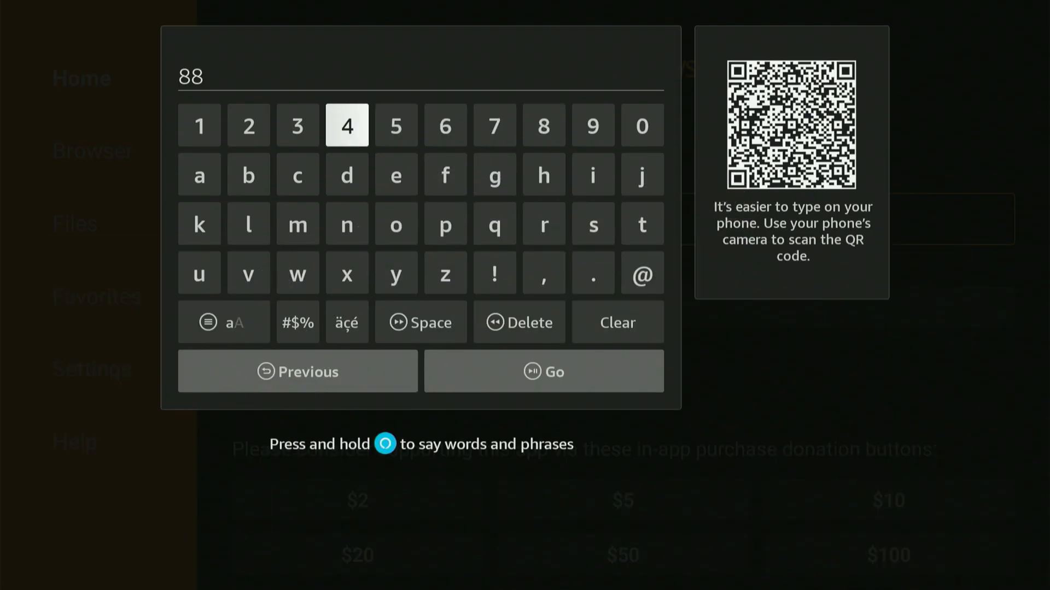
click(297, 125)
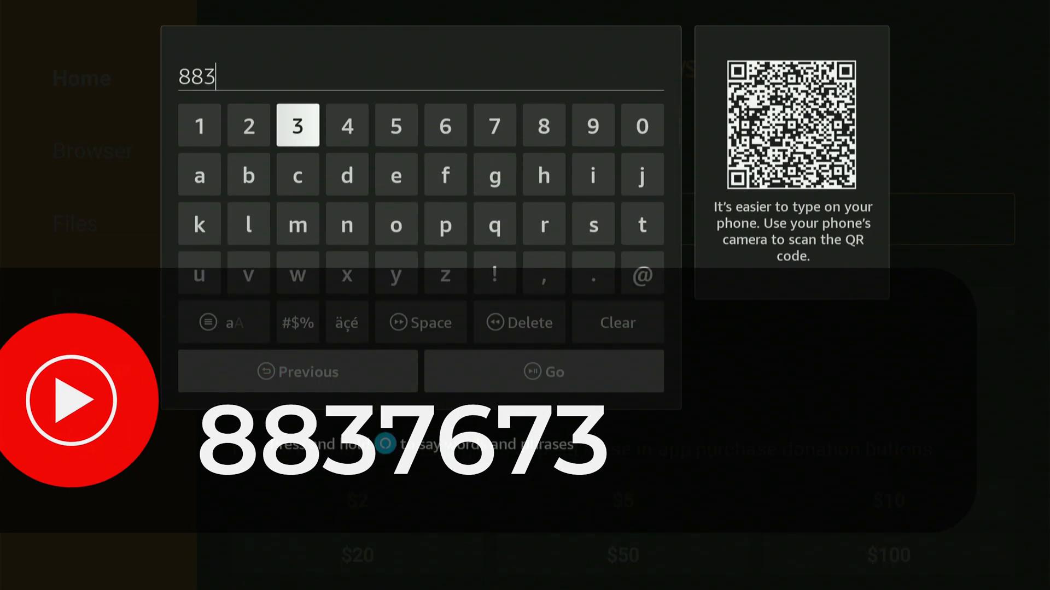
mouse_move(495, 125)
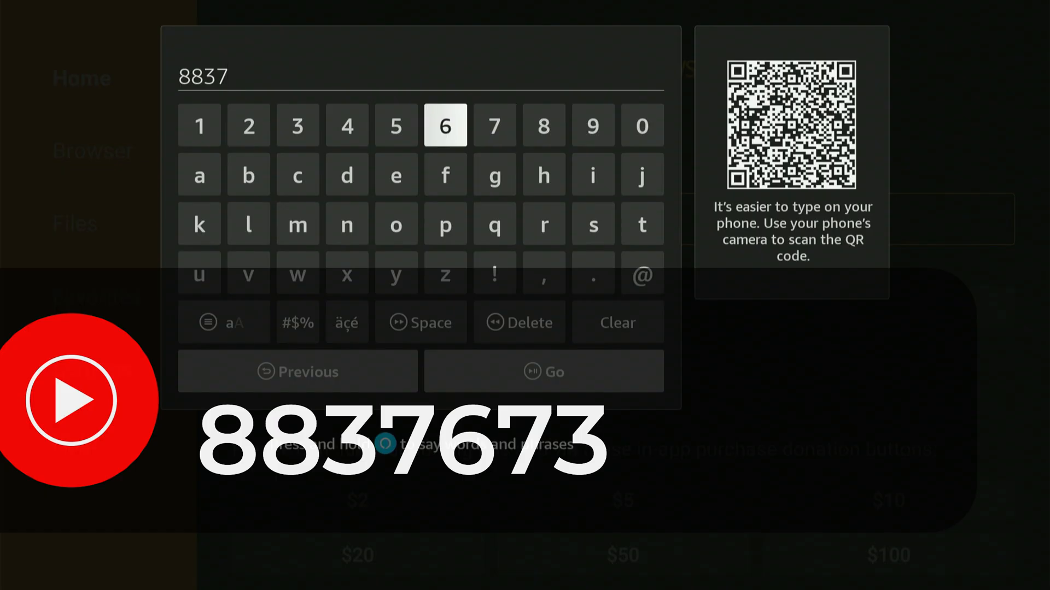
click(445, 126)
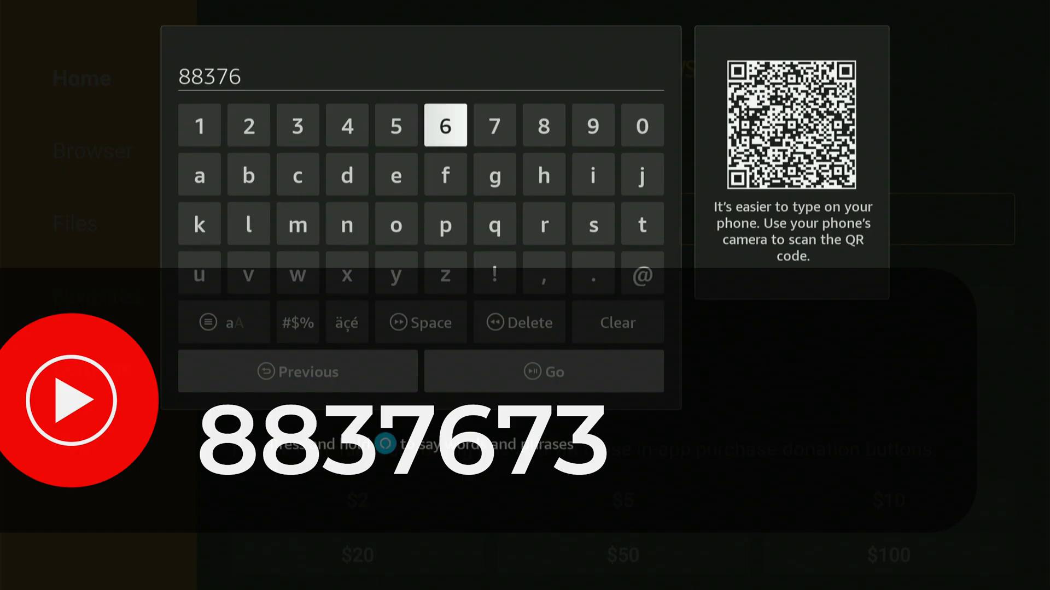
click(493, 125)
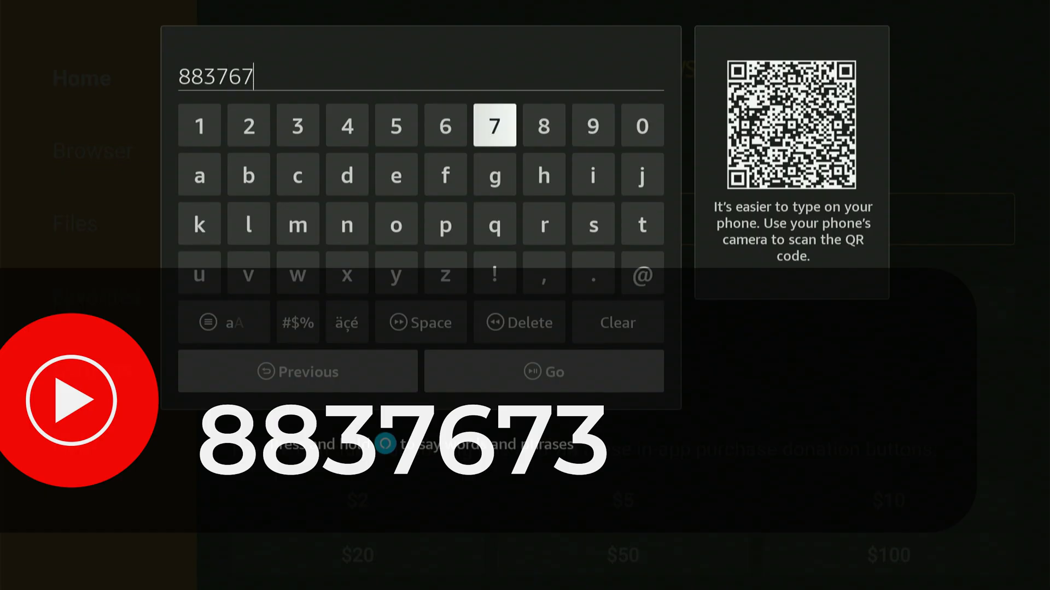
click(297, 126)
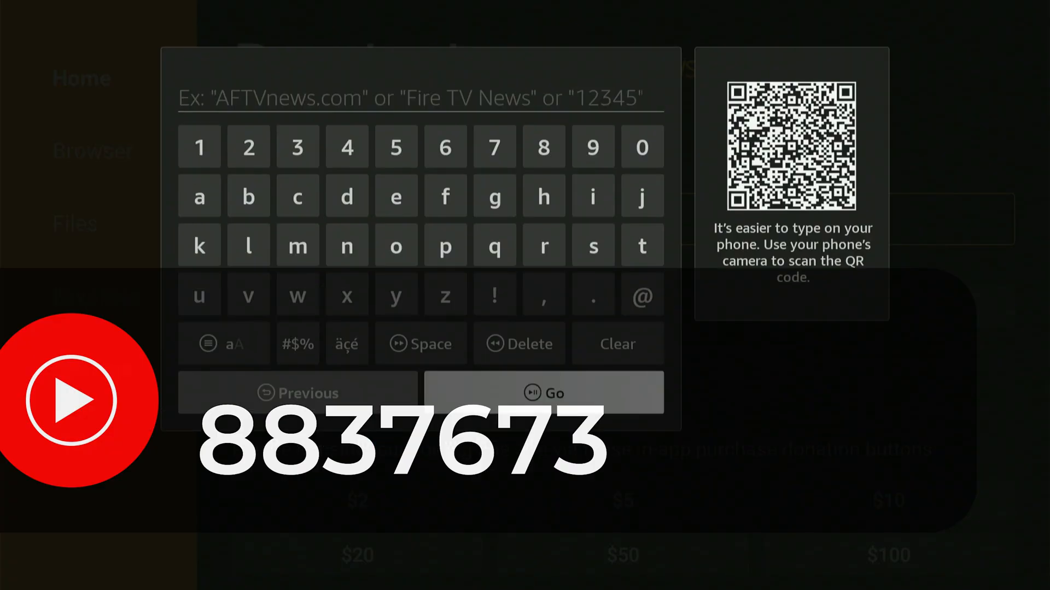
Load go.aftvnews.com/8837673 and accept the site's privacy consent
click(543, 393)
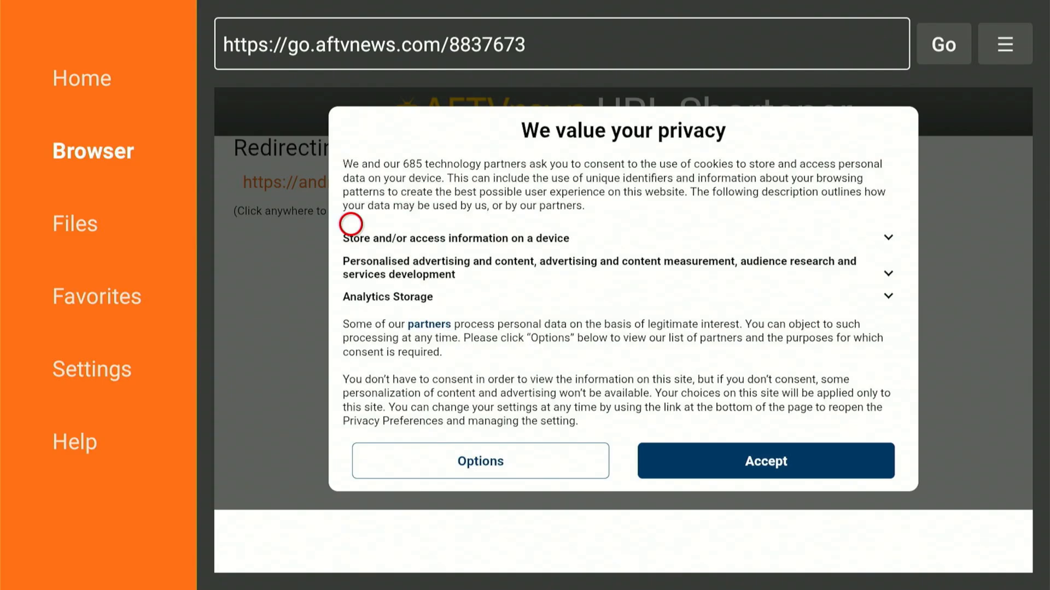
mouse_move(715, 480)
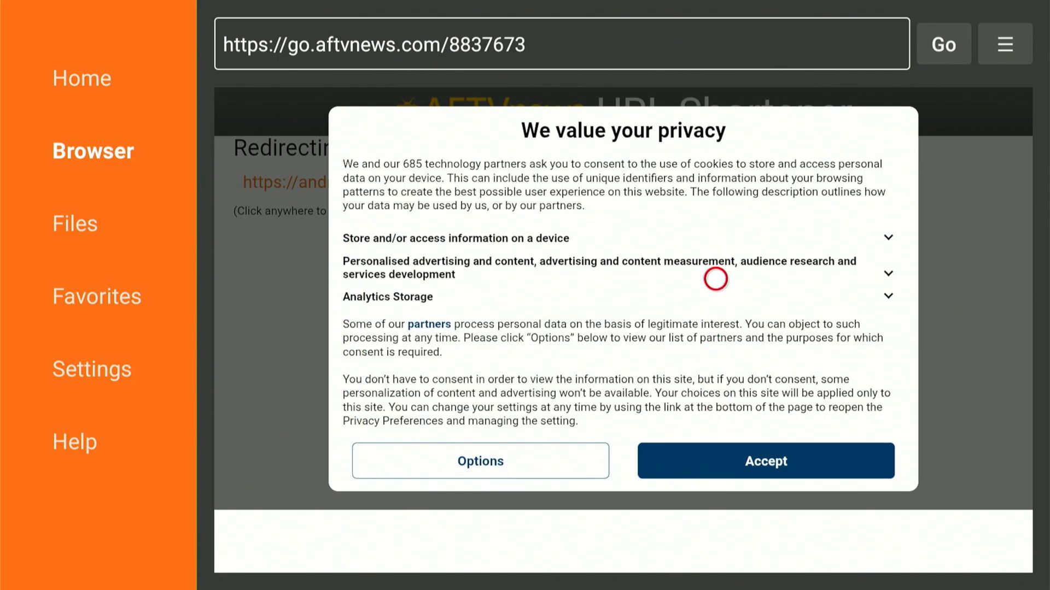
mouse_move(862, 452)
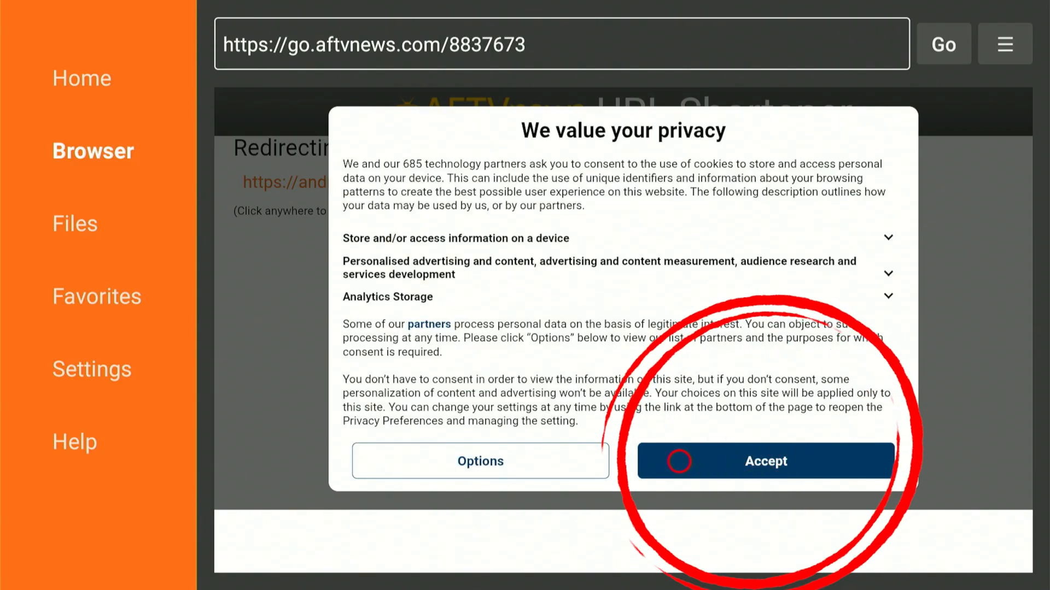
click(766, 460)
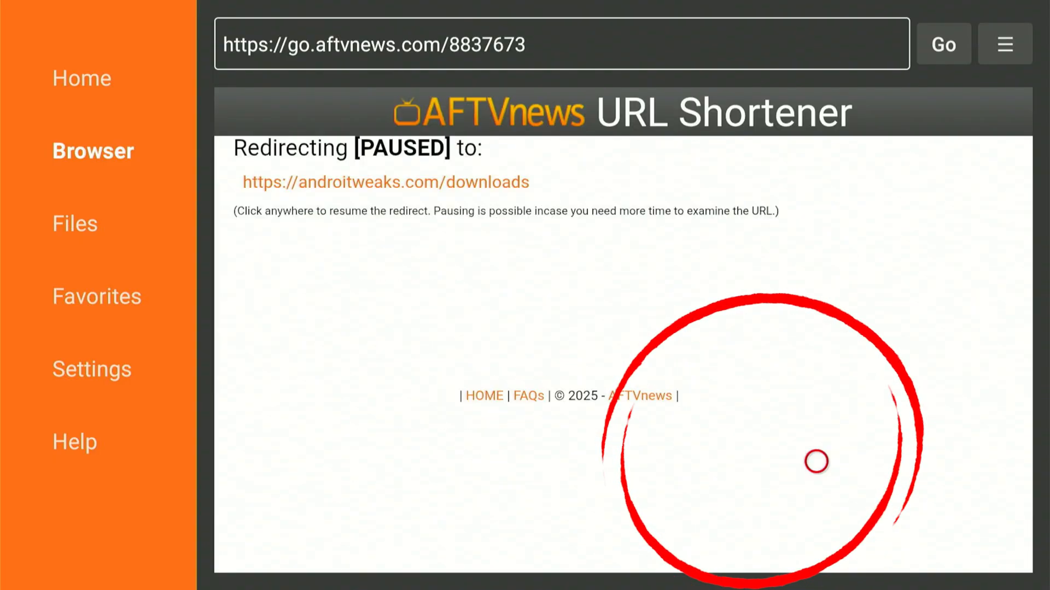
Resume the paused redirect to androitweaks.com/downloads and scroll to its filters
click(815, 460)
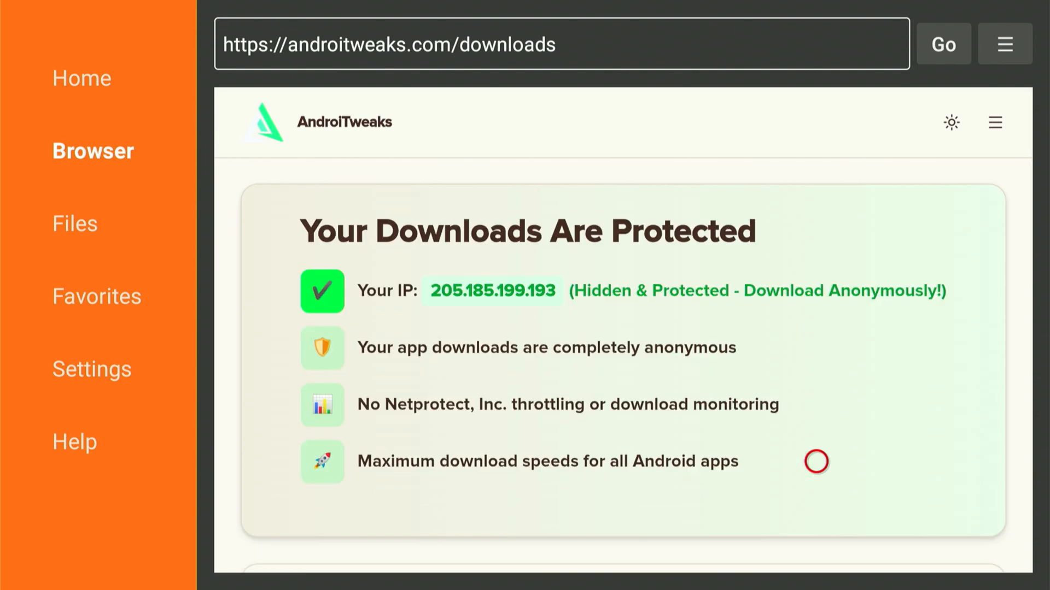
click(1004, 43)
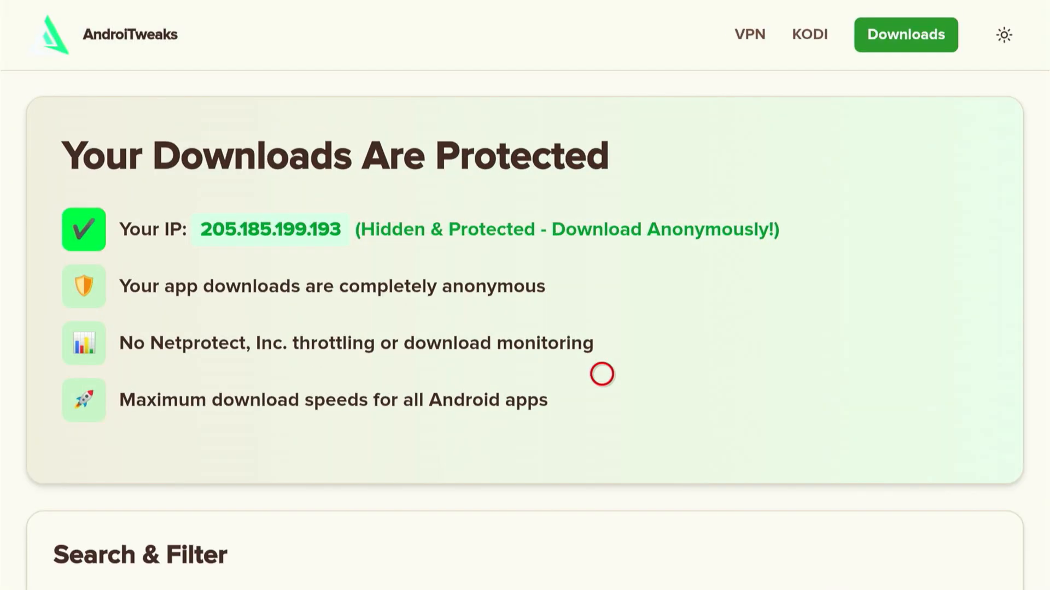
mouse_move(281, 338)
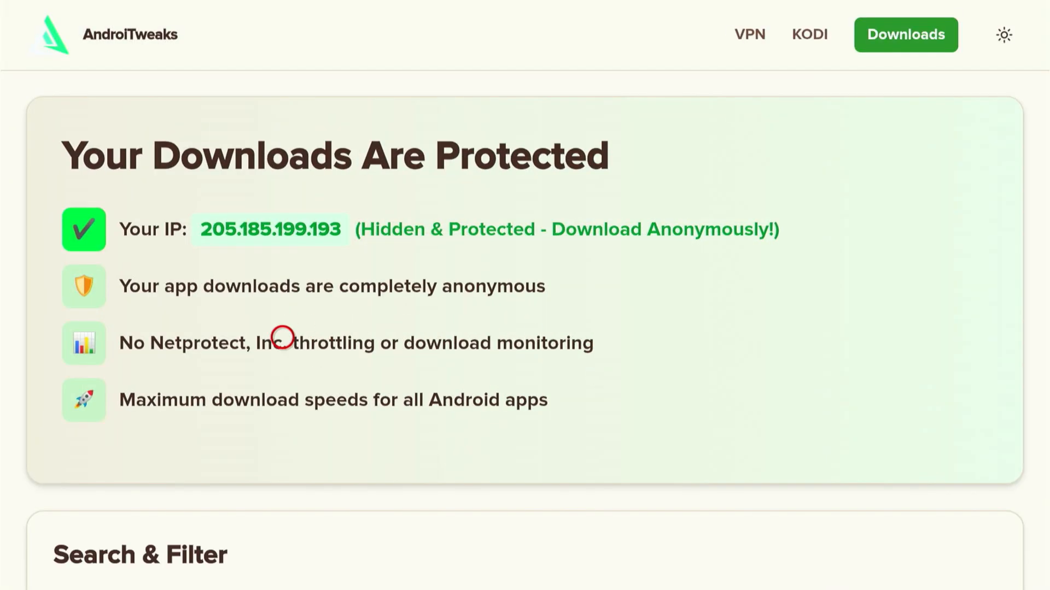
mouse_move(535, 228)
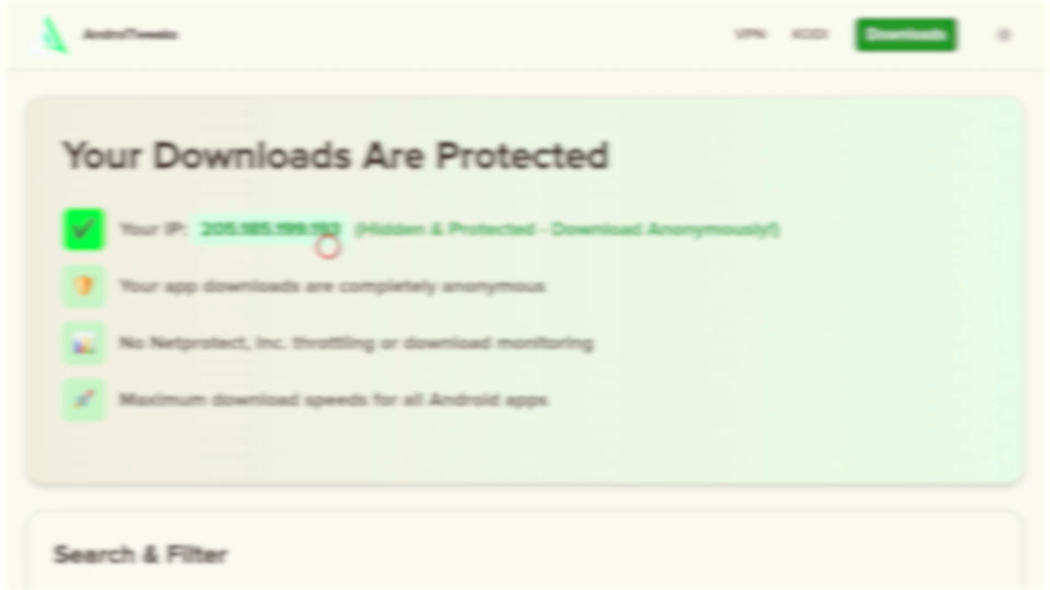
mouse_move(757, 248)
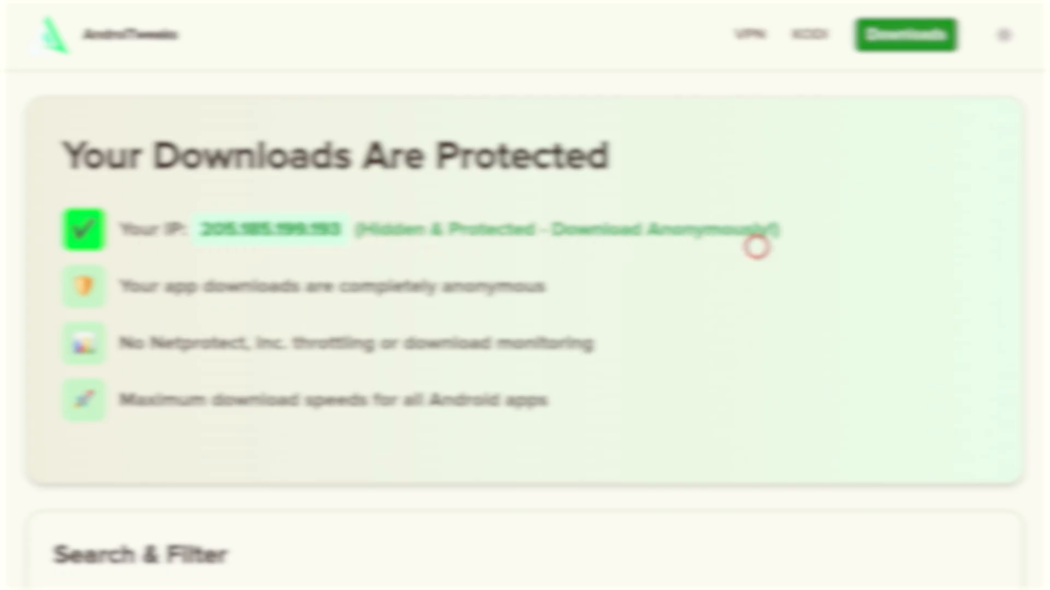
mouse_move(160, 249)
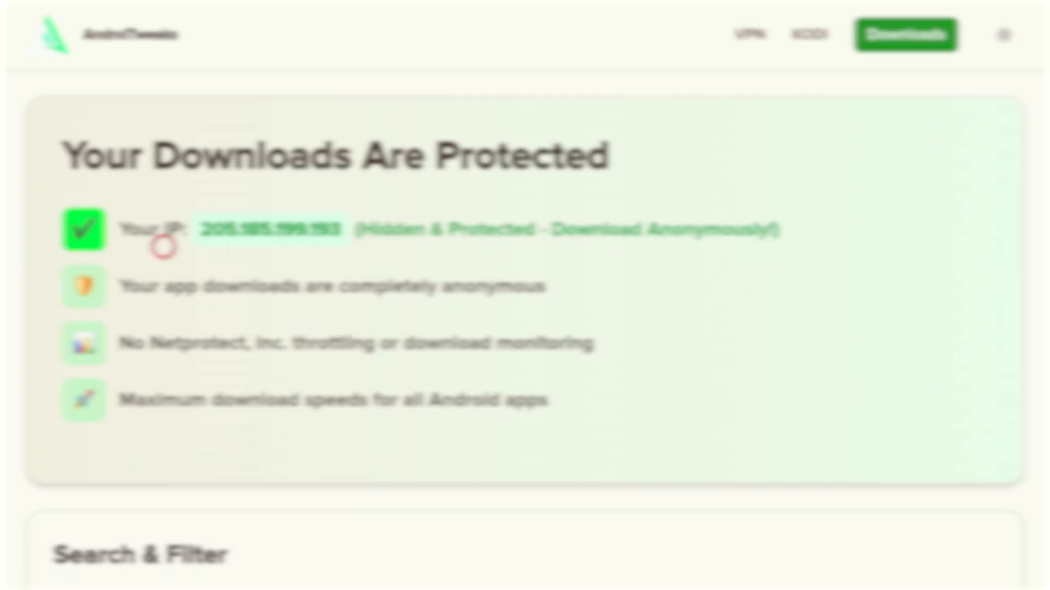
scroll(down, 3)
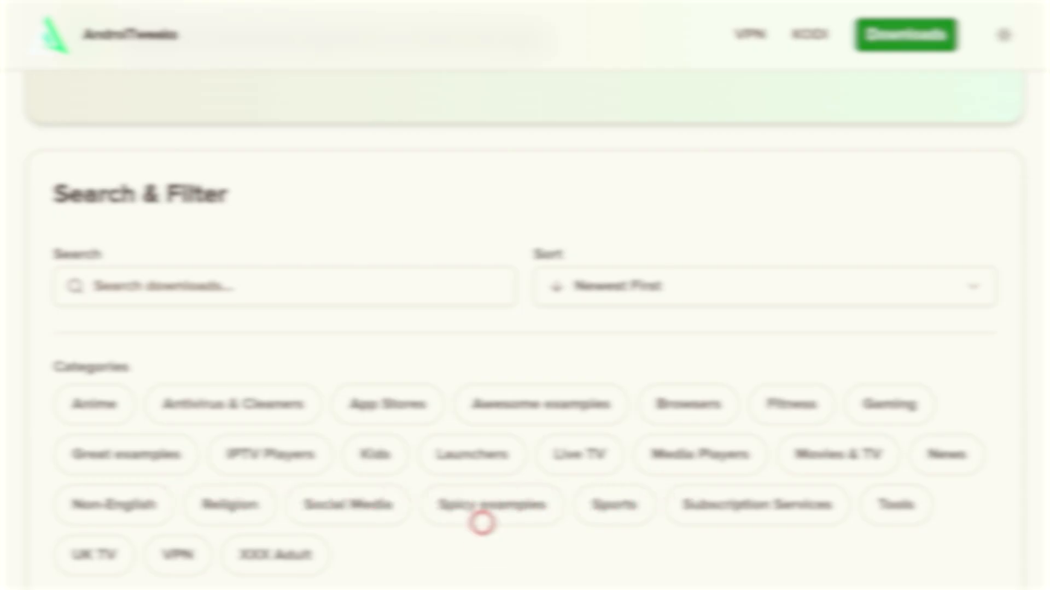
Filter the downloads to the Spicy examples category showing IPVanish listings
click(491, 505)
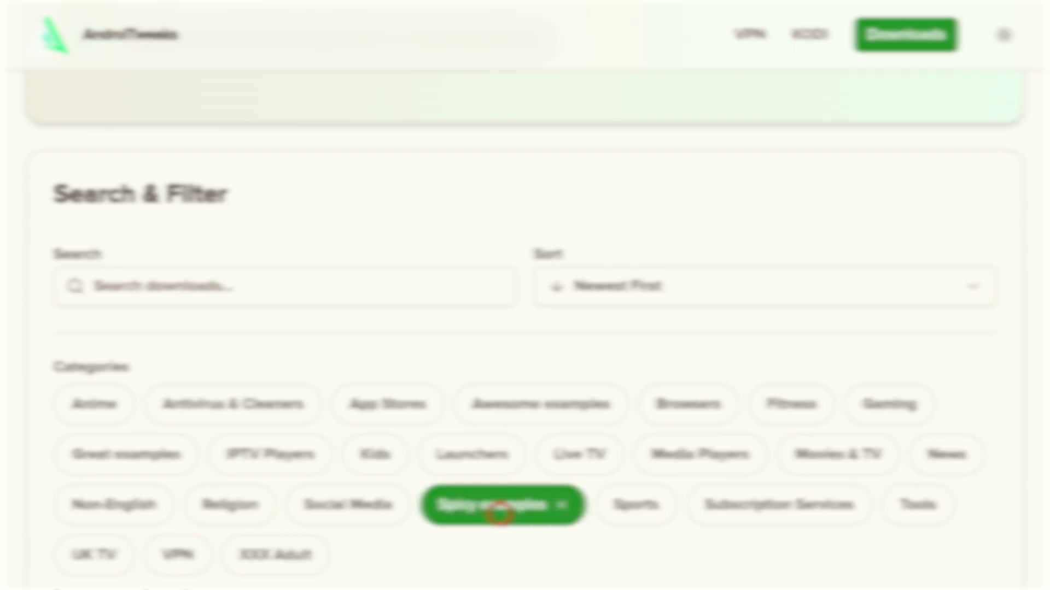
scroll(down, 3)
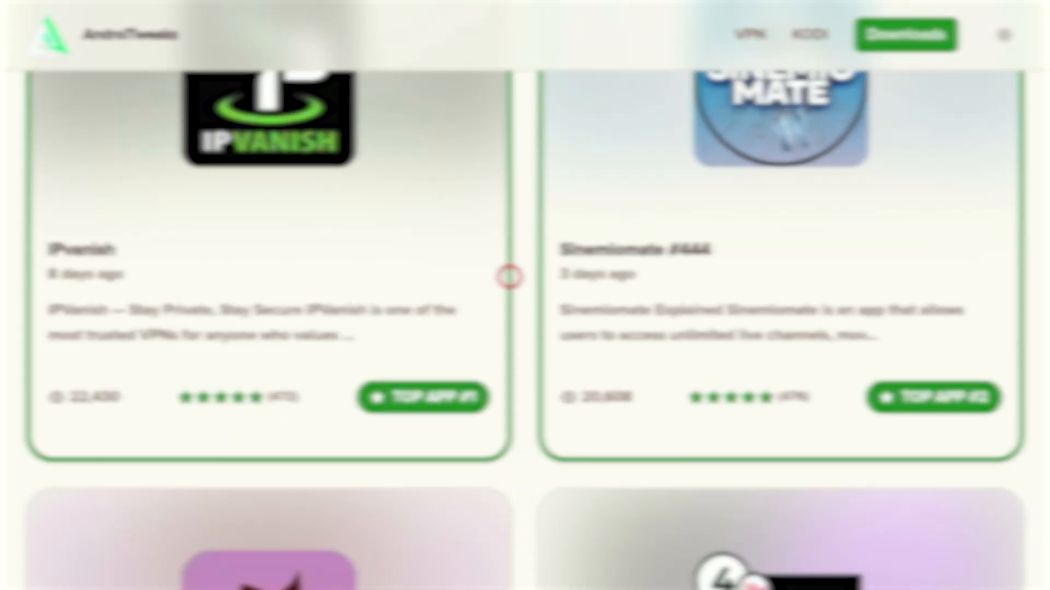
mouse_move(66, 287)
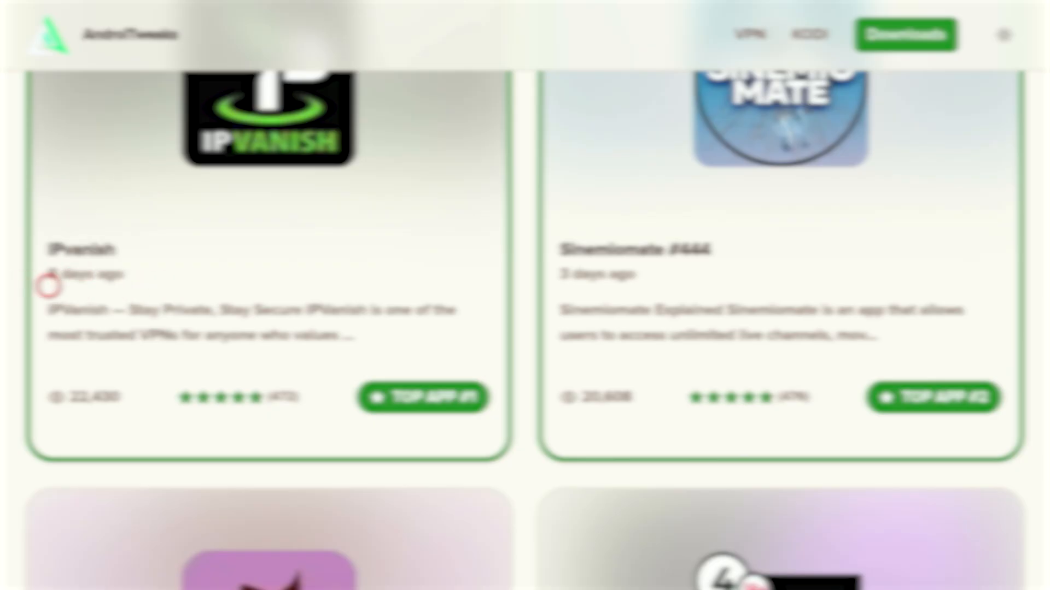
mouse_move(132, 285)
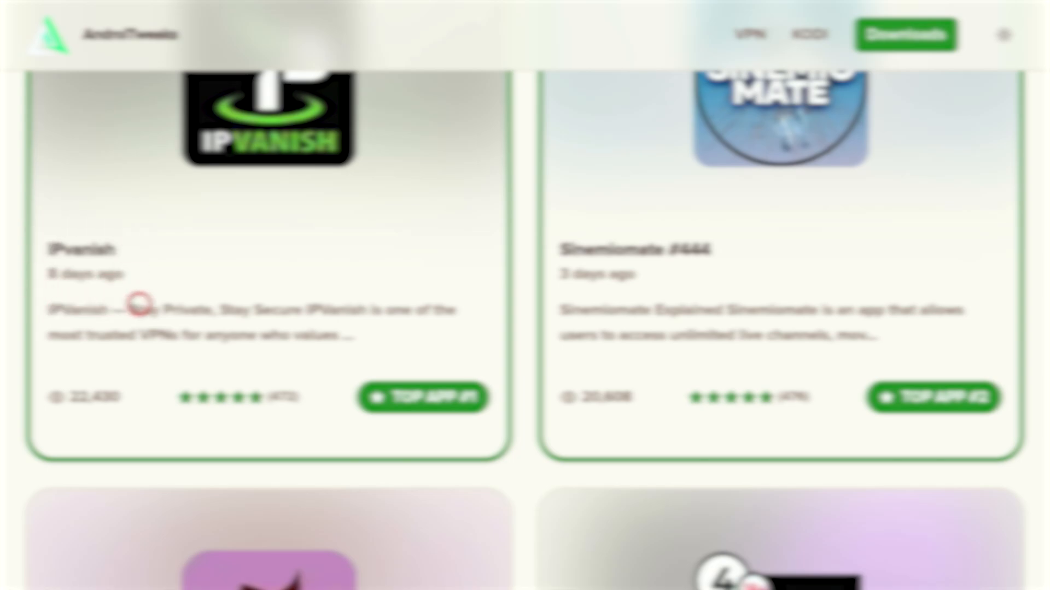
mouse_move(166, 314)
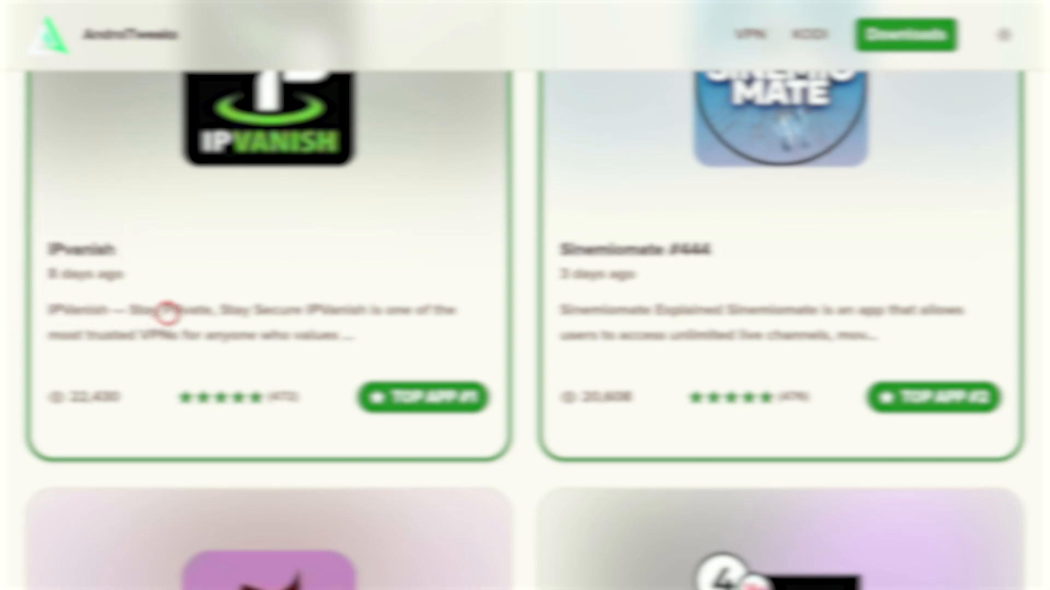
mouse_move(19, 251)
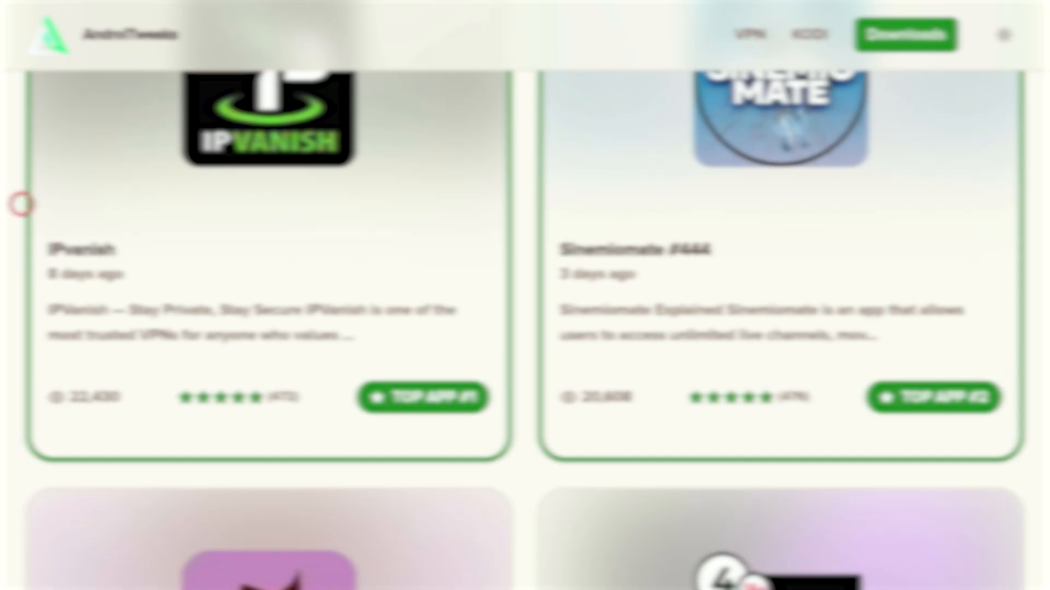
mouse_move(56, 214)
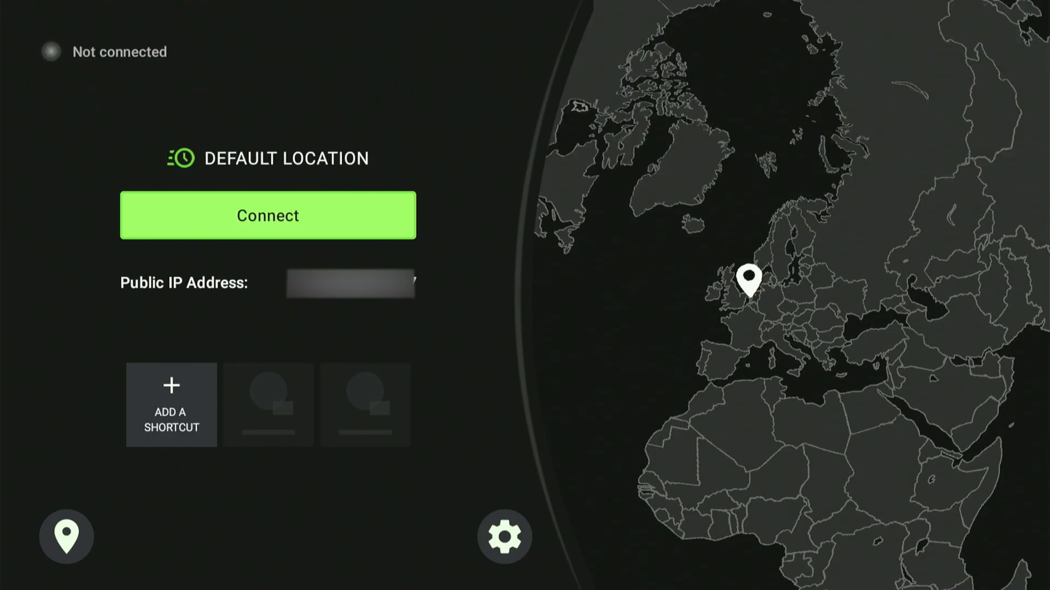
Connect IPVanish to Kansas City, US and bring up its settings
click(267, 215)
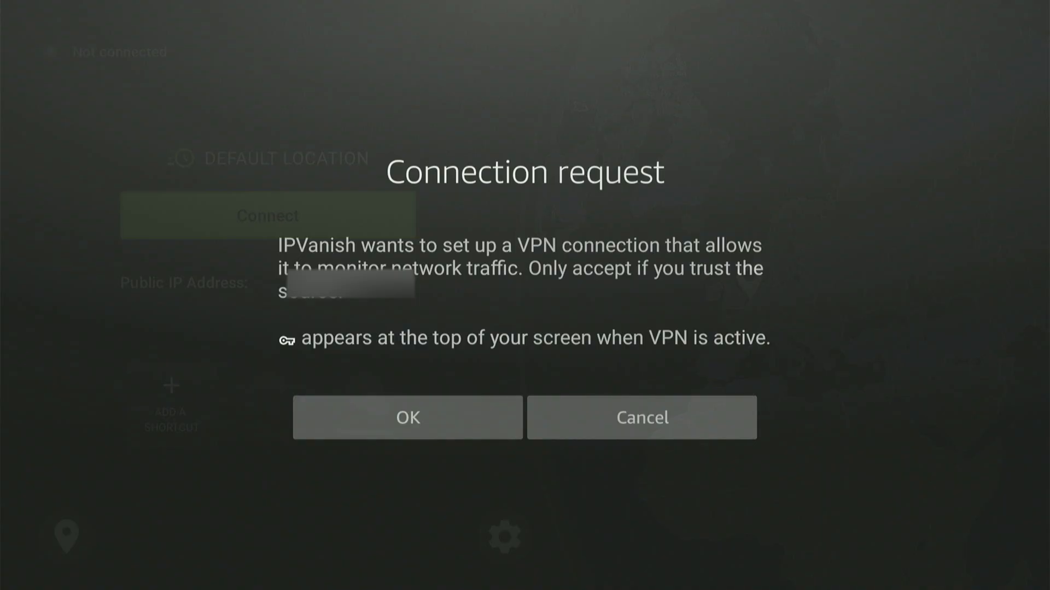
mouse_move(406, 416)
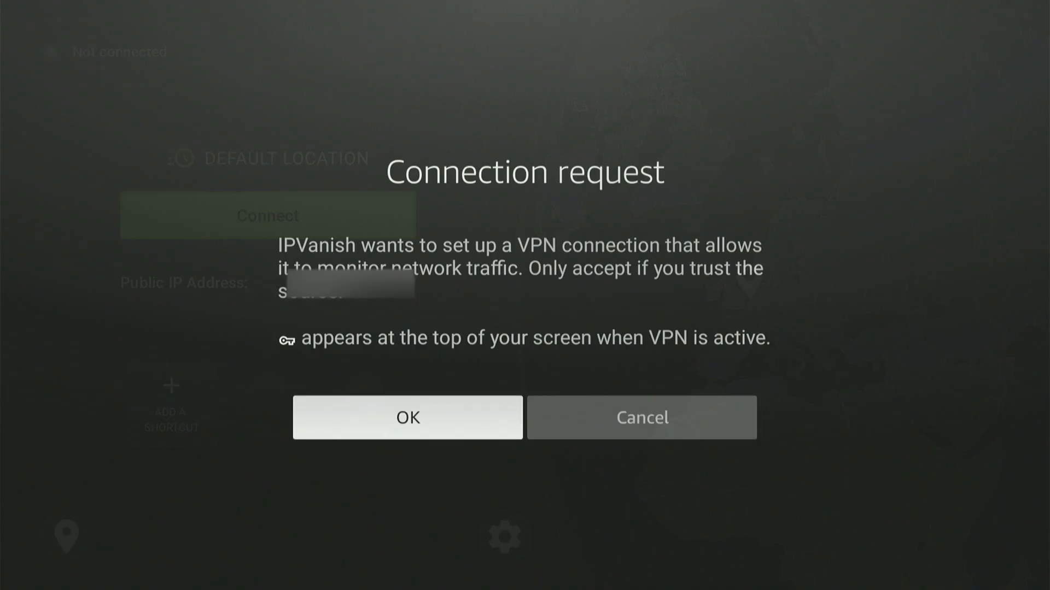
click(407, 417)
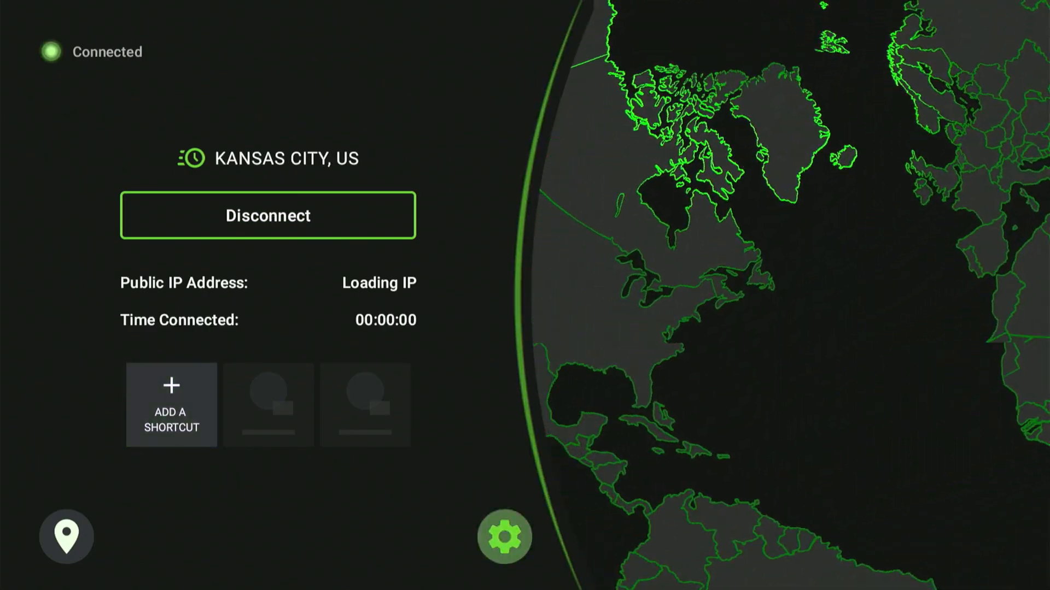
click(504, 536)
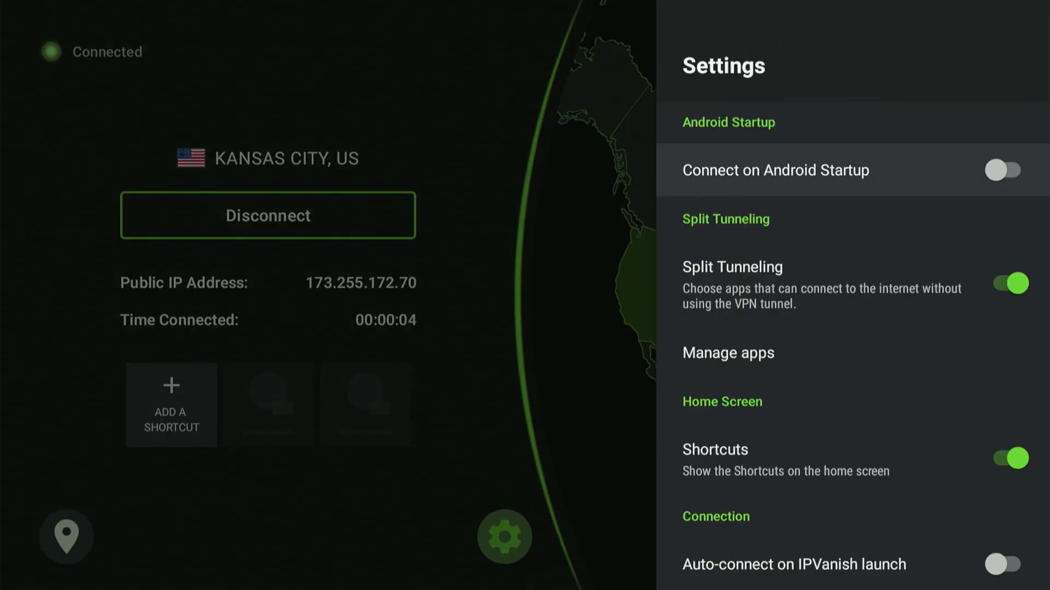
Enable Auto-connect on IPVanish launch and Connect on Android Startup
scroll(down, 3)
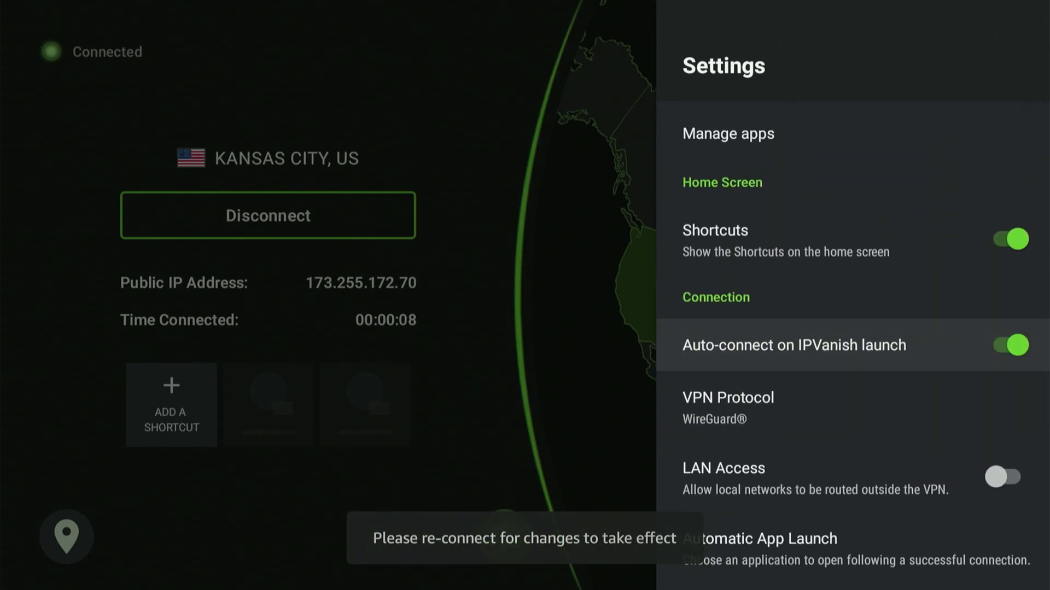
scroll(down, 3)
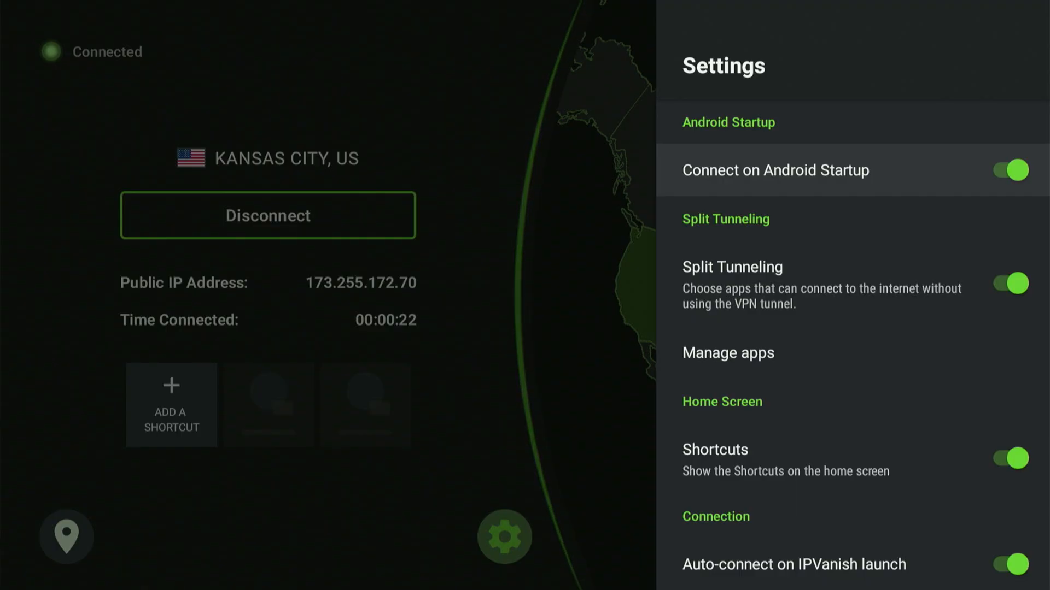
click(503, 536)
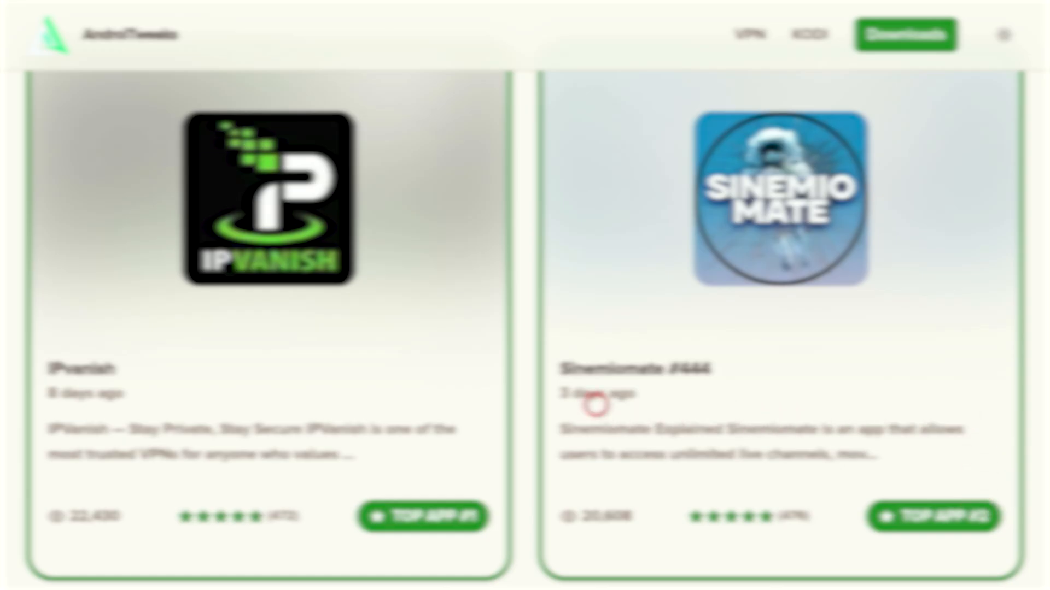
mouse_move(550, 403)
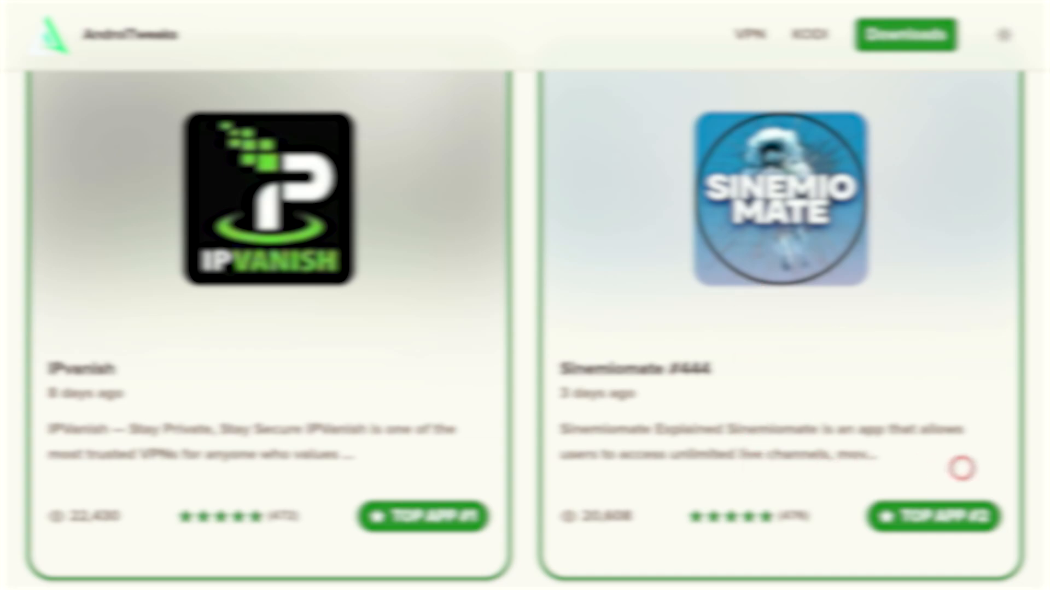
Start the APK download from the Sinemiomate #444 card's Download APK button
scroll(down, 3)
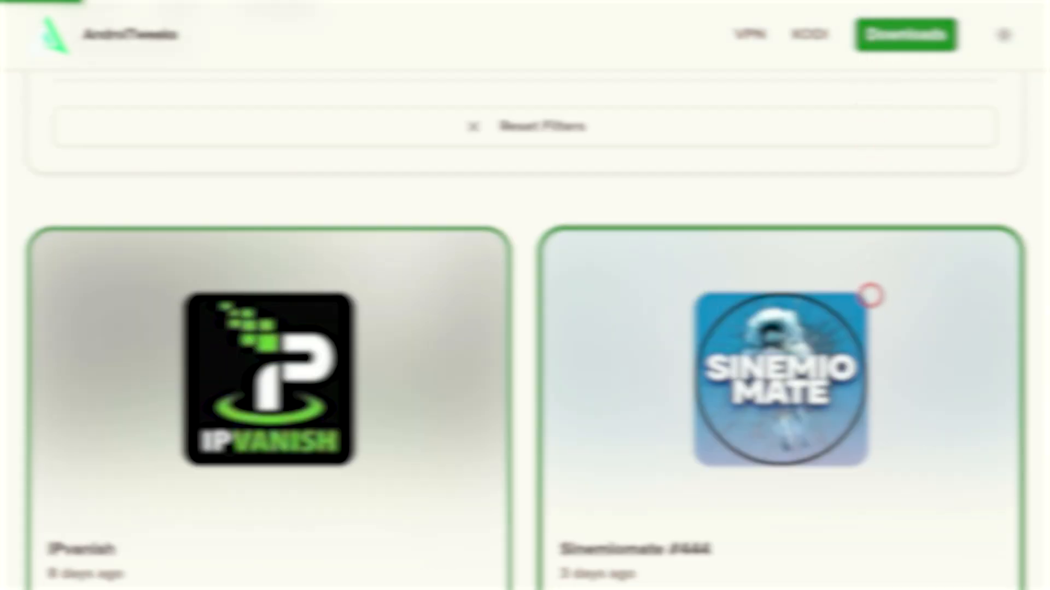
click(776, 375)
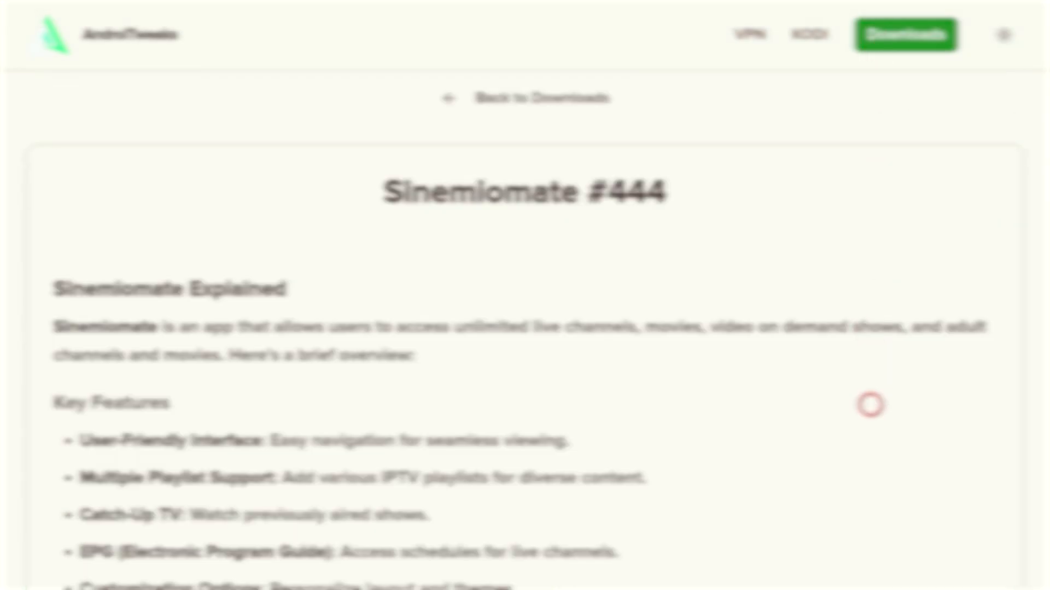
click(905, 35)
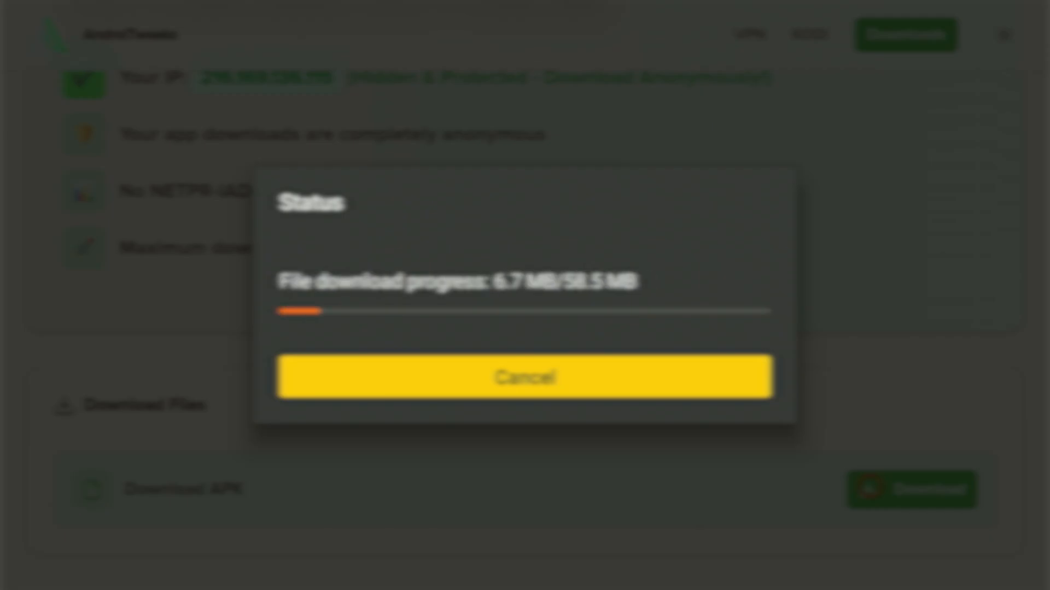
Delete the downloaded Sinemiomate #444 APK via the status dialog and its confirmation
click(526, 377)
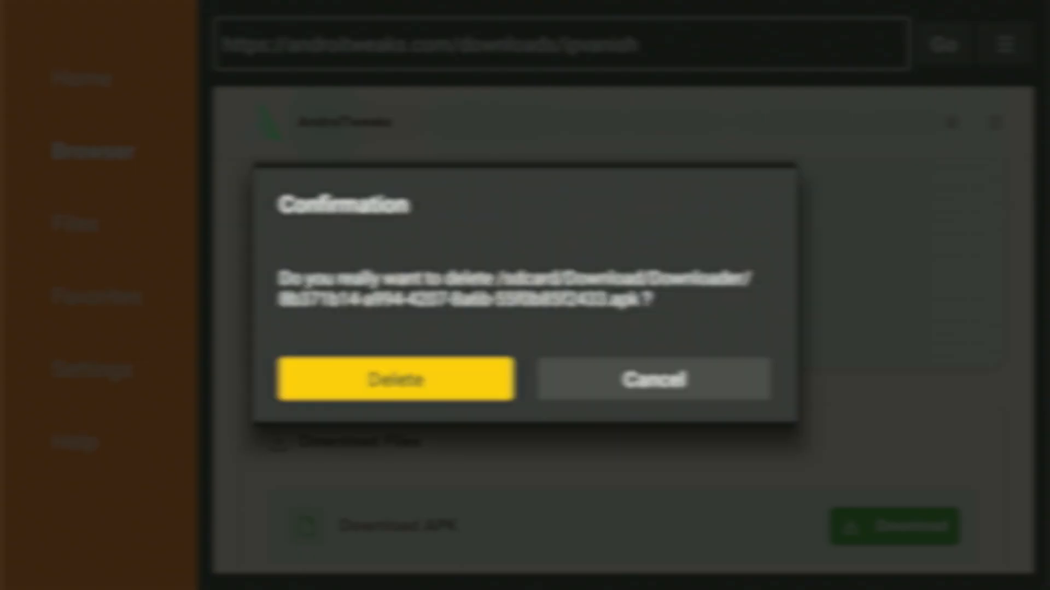
click(395, 380)
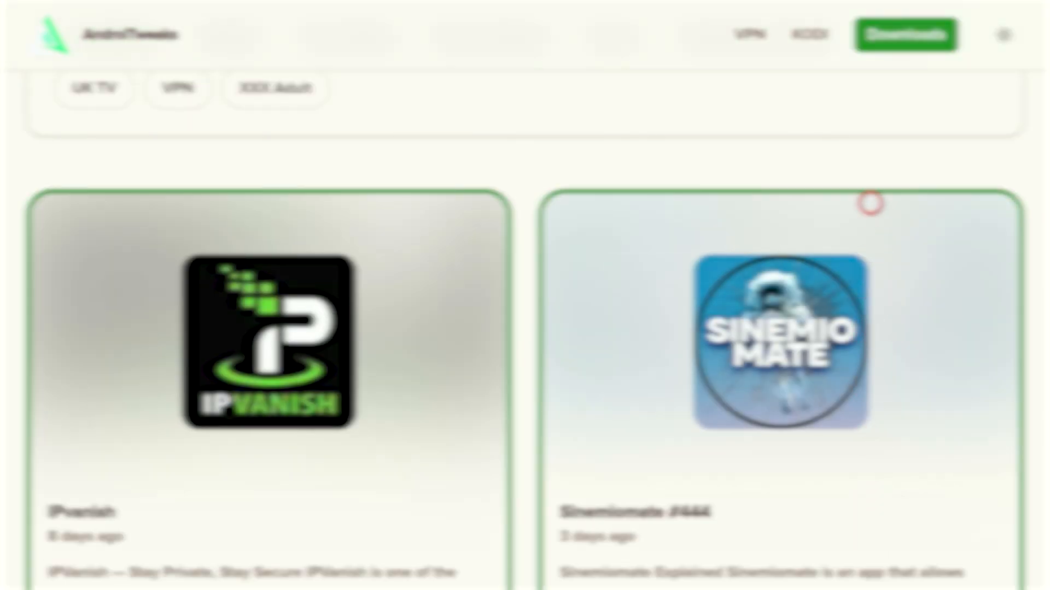
Scroll down the AndroiTweaks list toward the Incognito Play card
scroll(down, 3)
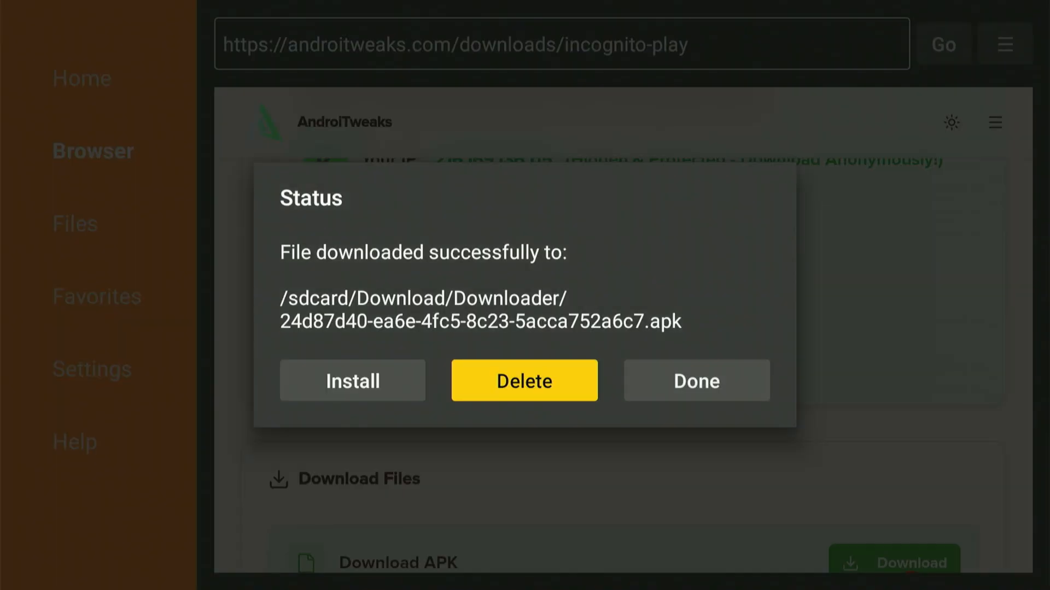
Delete the downloaded Incognito Play APK from the Status dialog
click(695, 380)
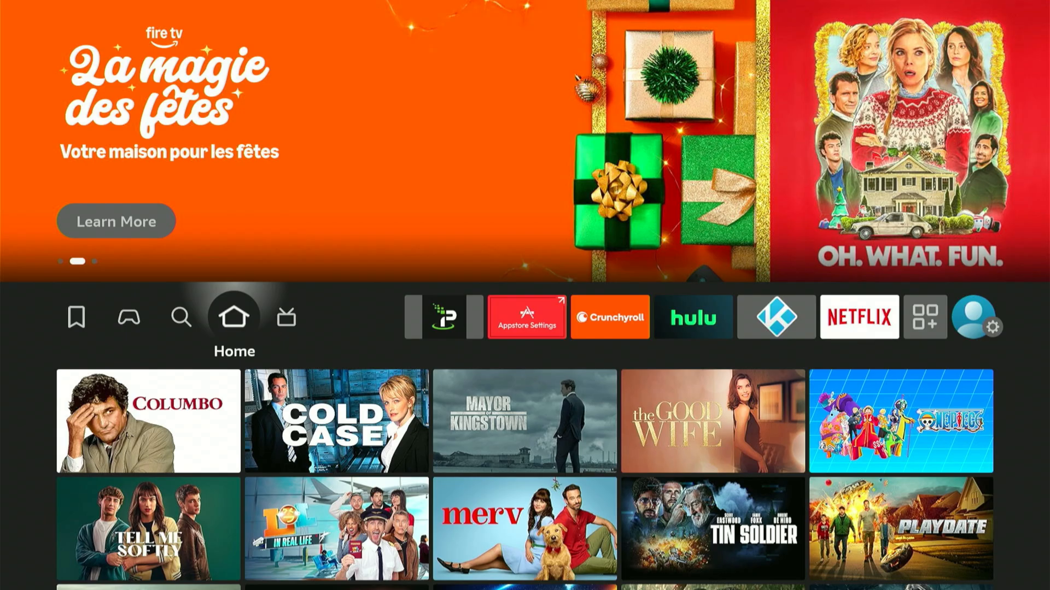
Show the installed apps grid via the icon at the end of the app row
click(527, 317)
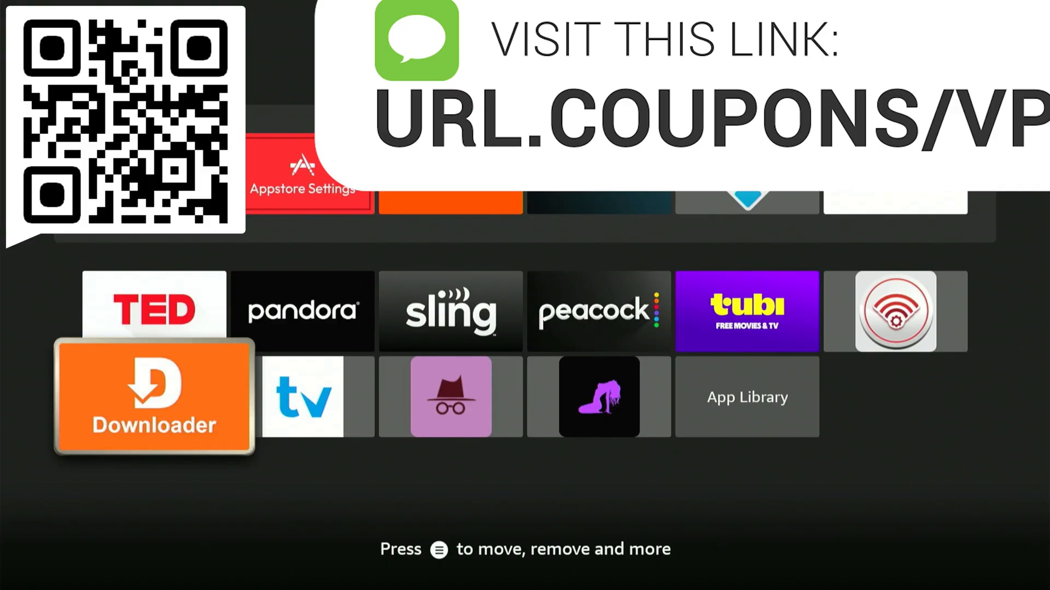
Choose Move to front from Downloader's menu options
key(menu)
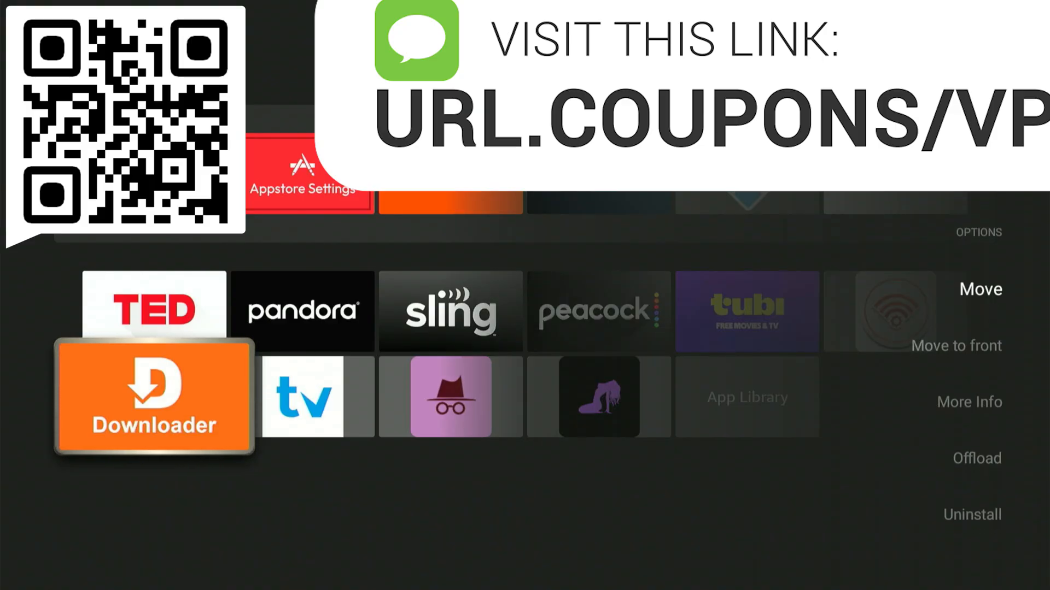
key(down)
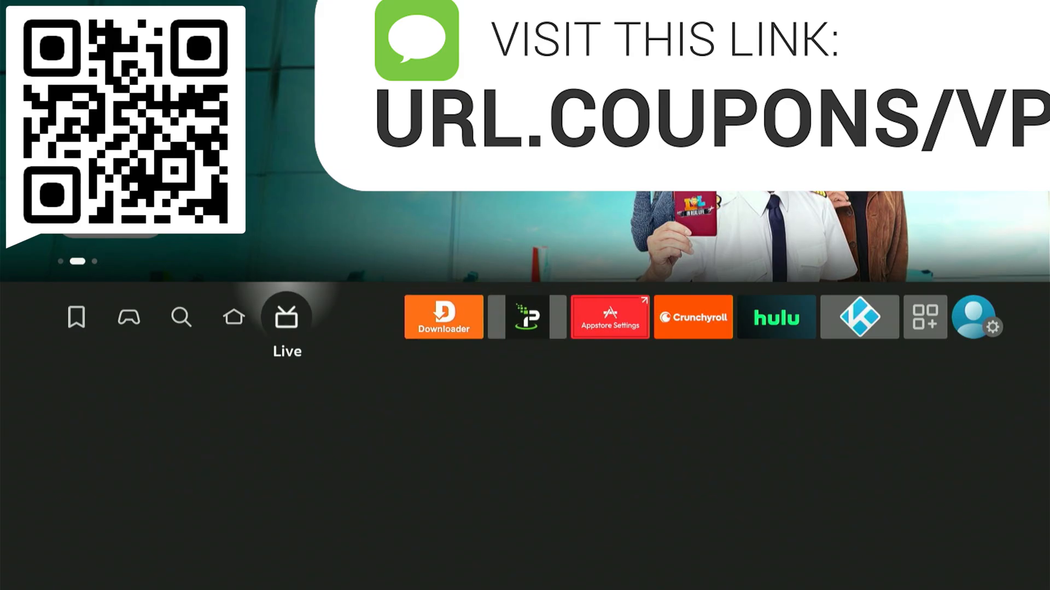
click(181, 317)
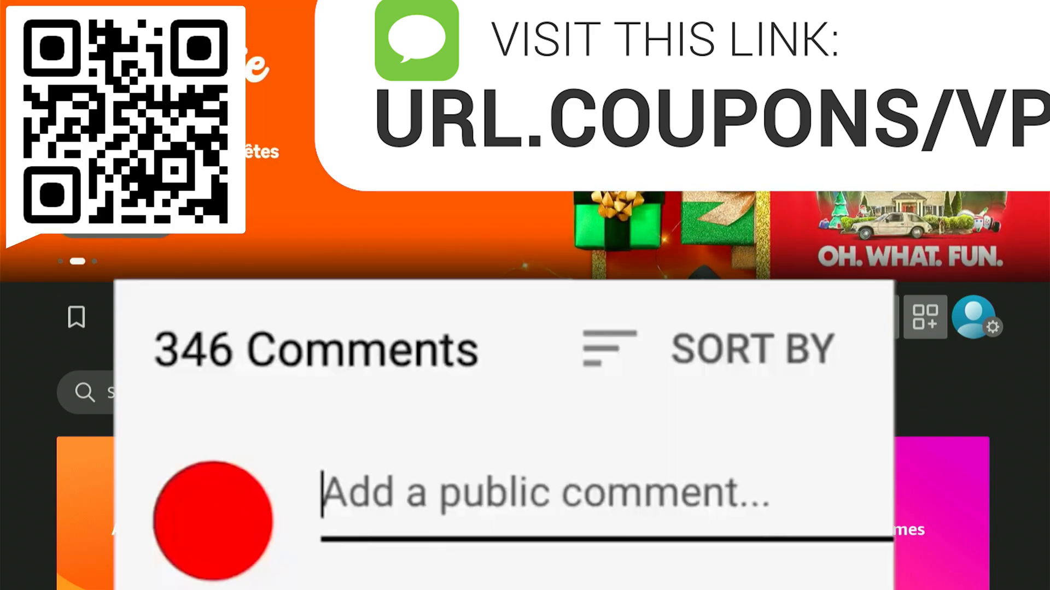
text(Great vid! 😀)
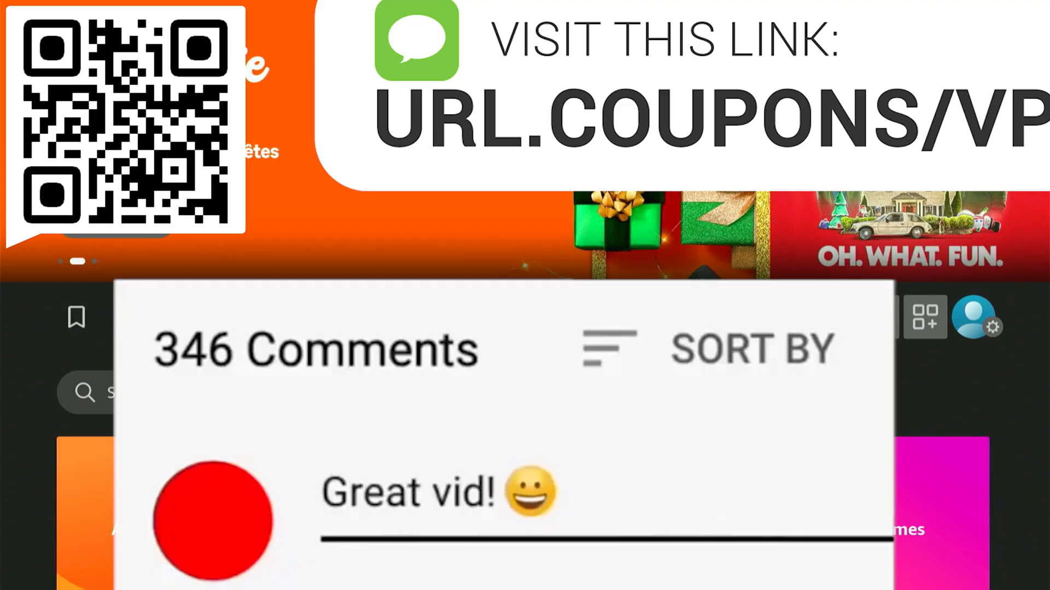